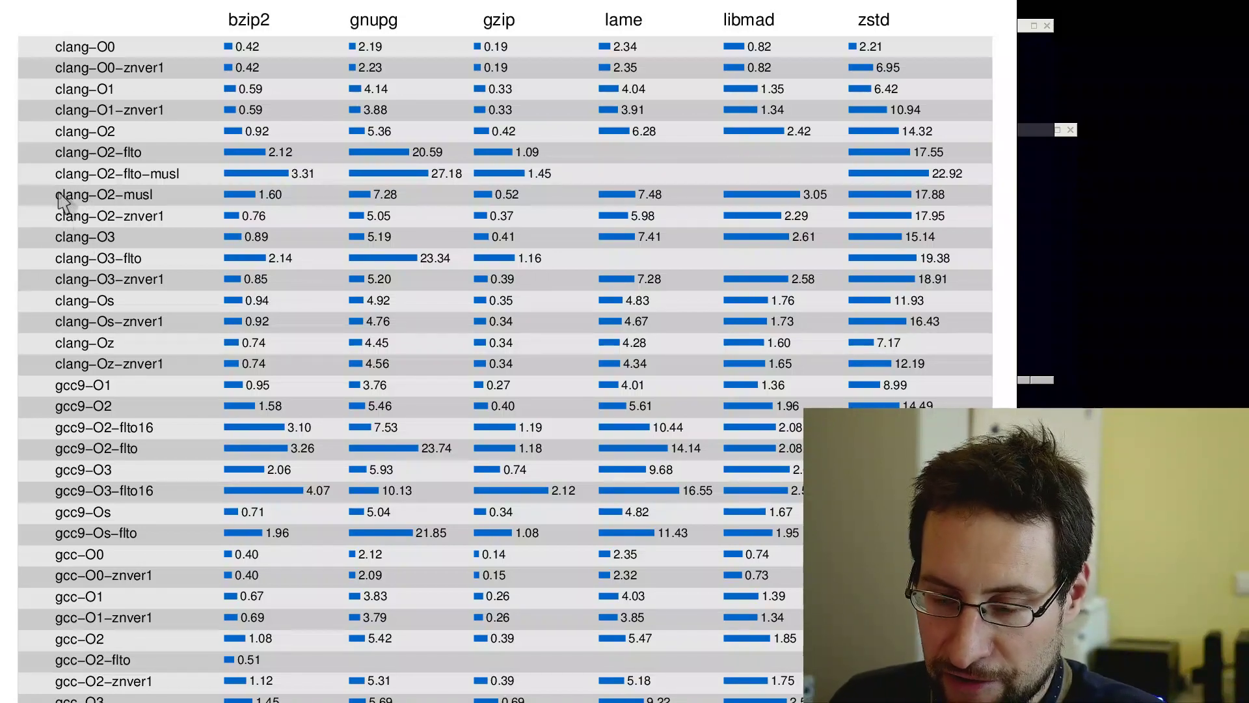
pyautogui.moveTo(95, 185)
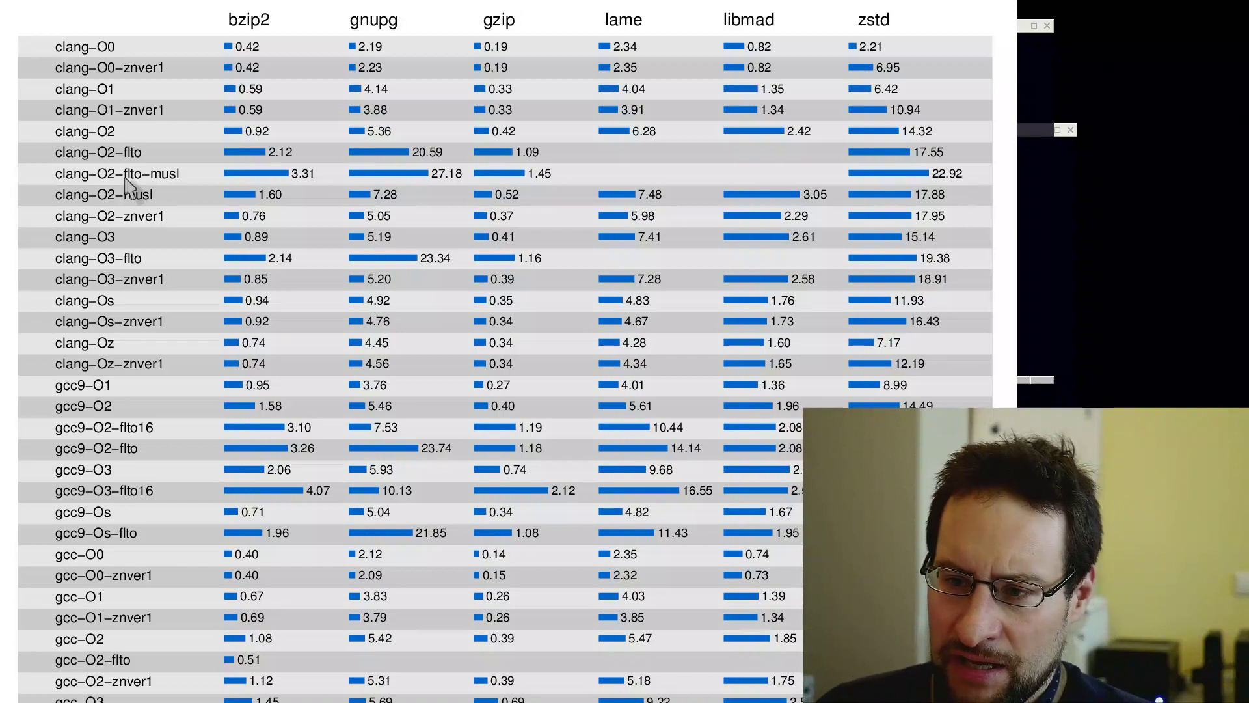
pyautogui.moveTo(168, 203)
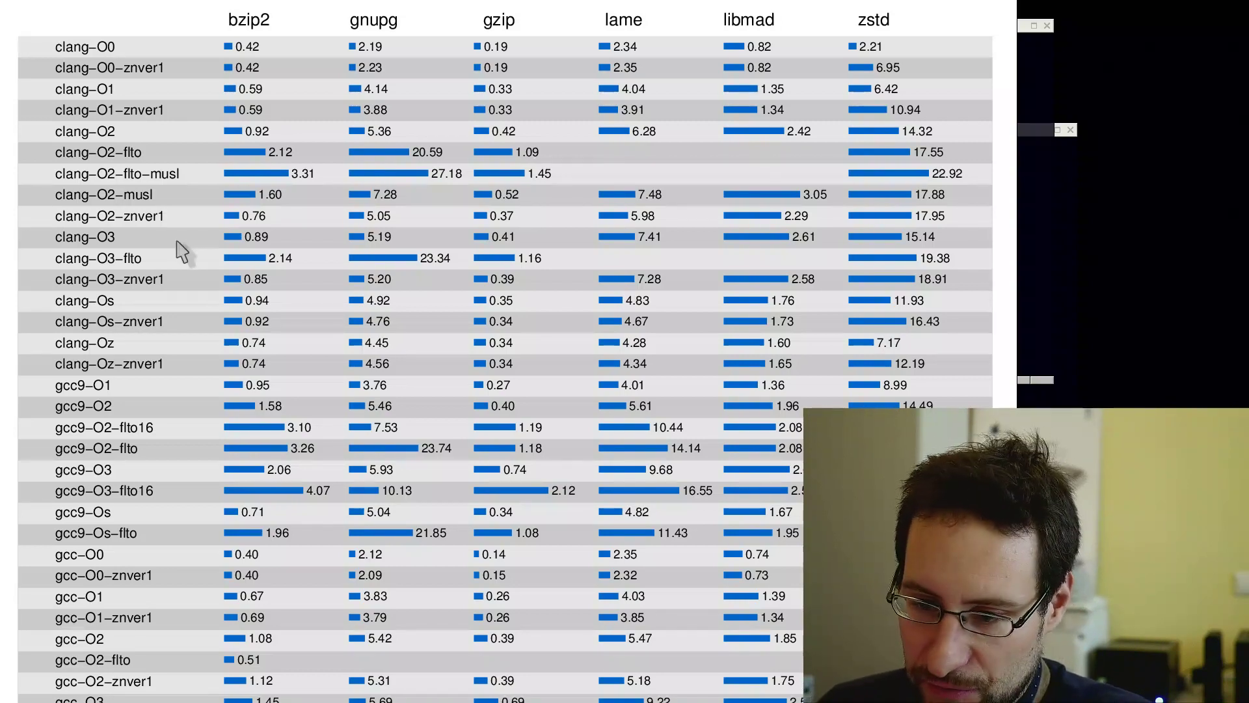
pyautogui.moveTo(140, 398)
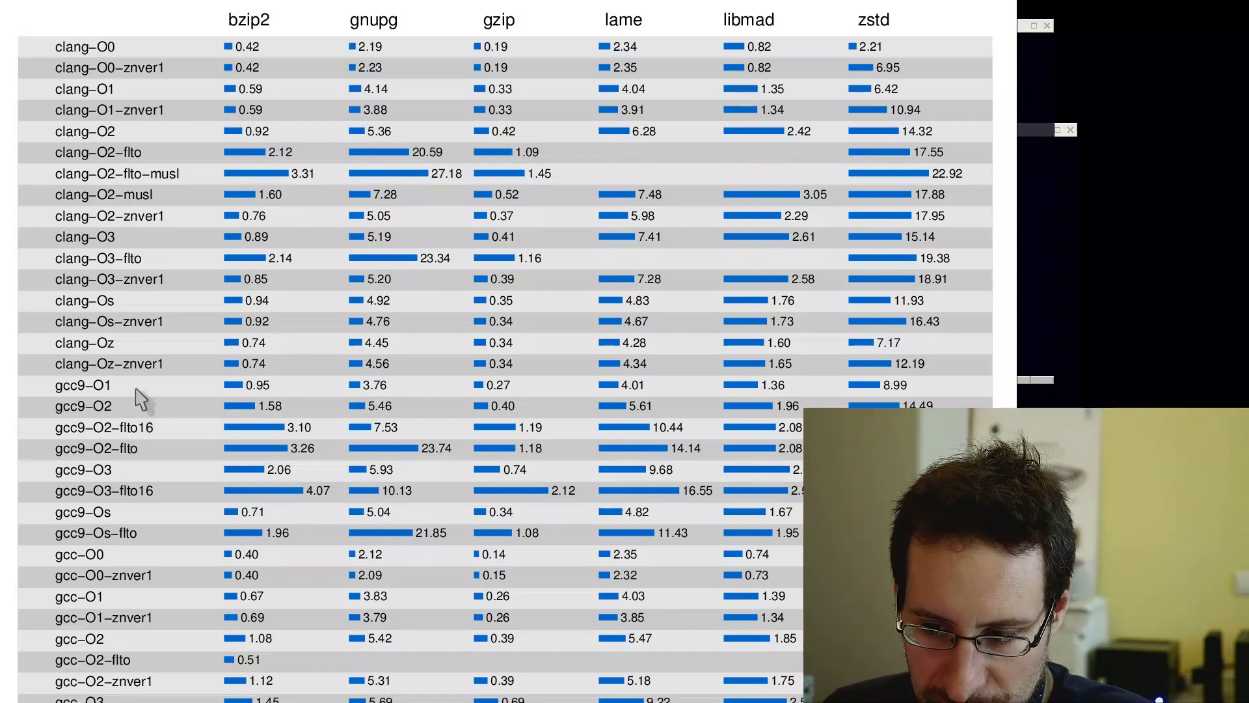
pyautogui.moveTo(139, 488)
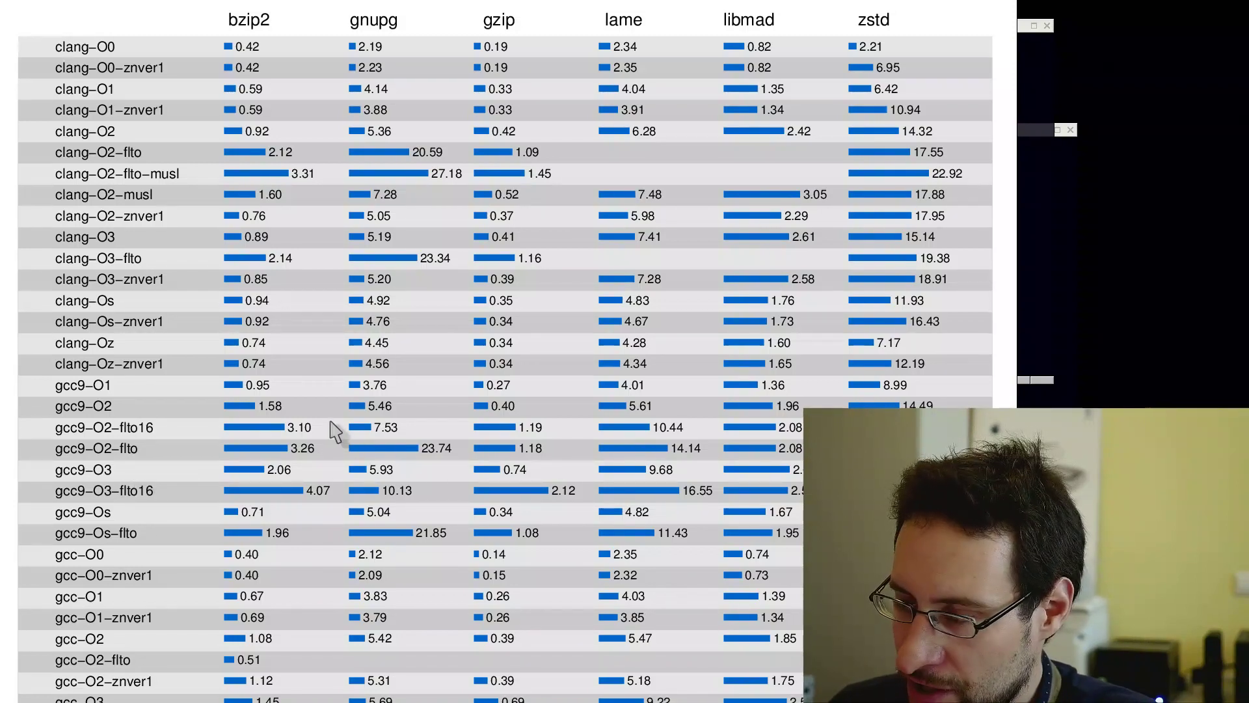
pyautogui.moveTo(443, 335)
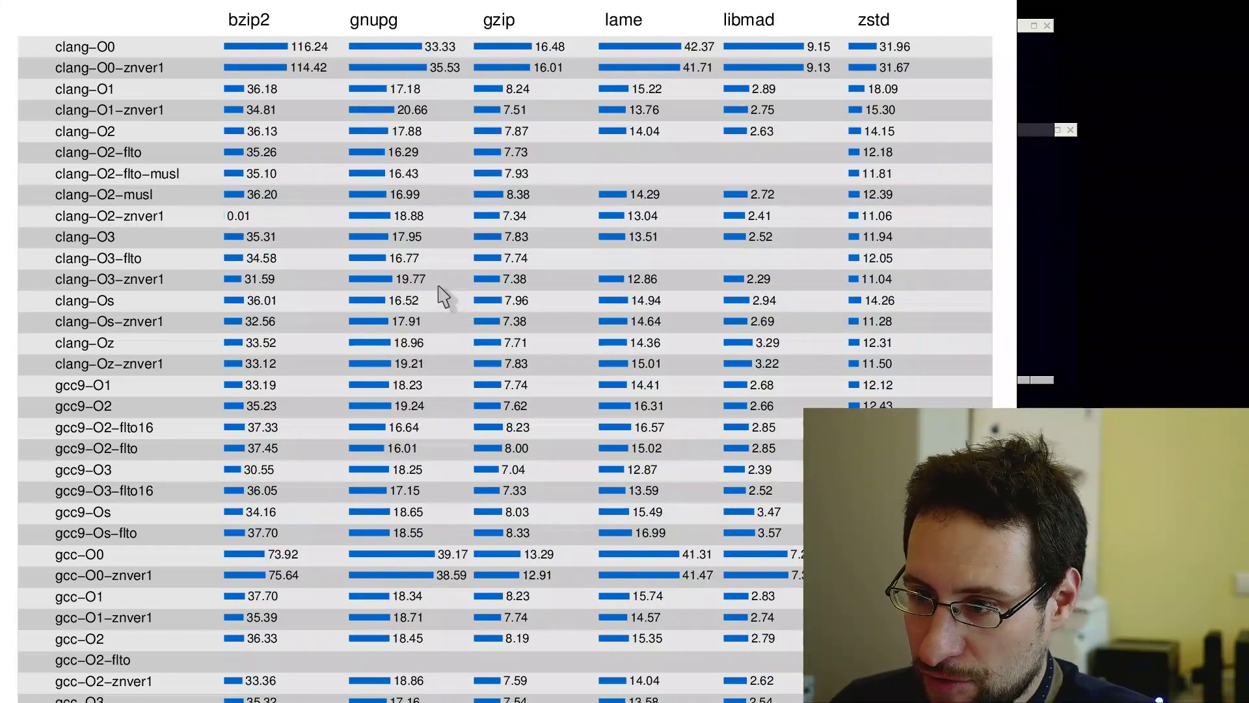
pyautogui.moveTo(195, 233)
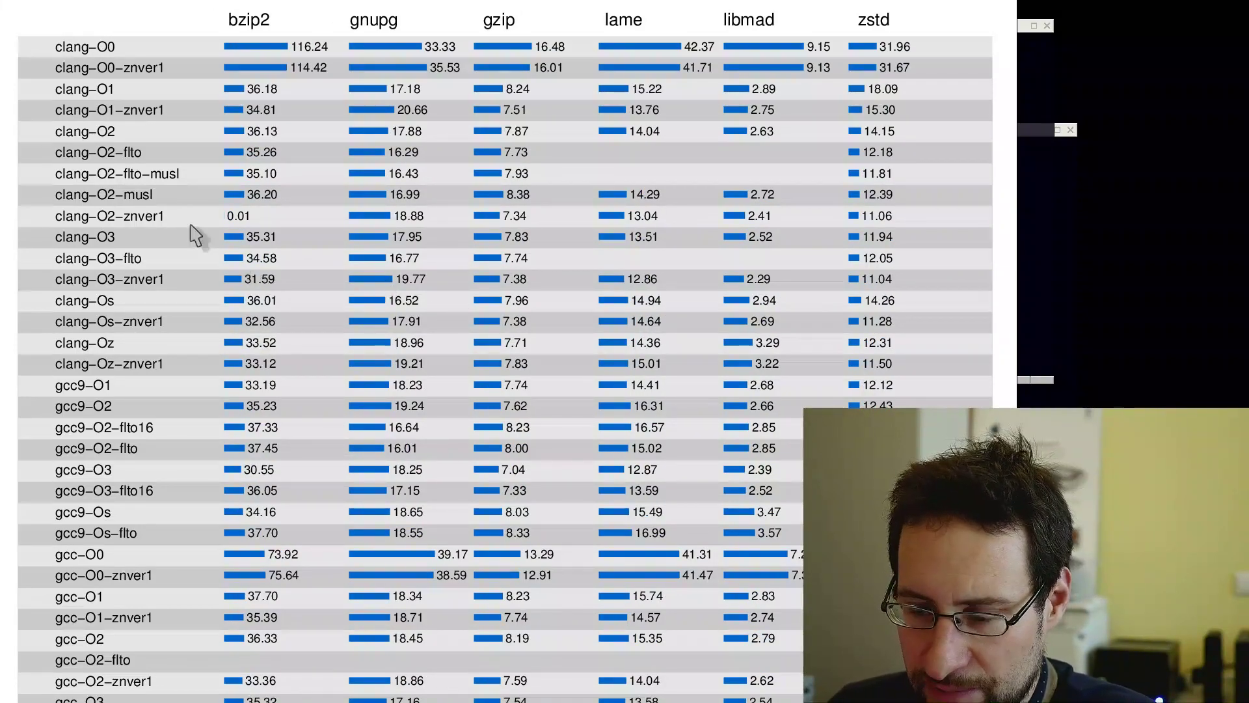
pyautogui.moveTo(231, 183)
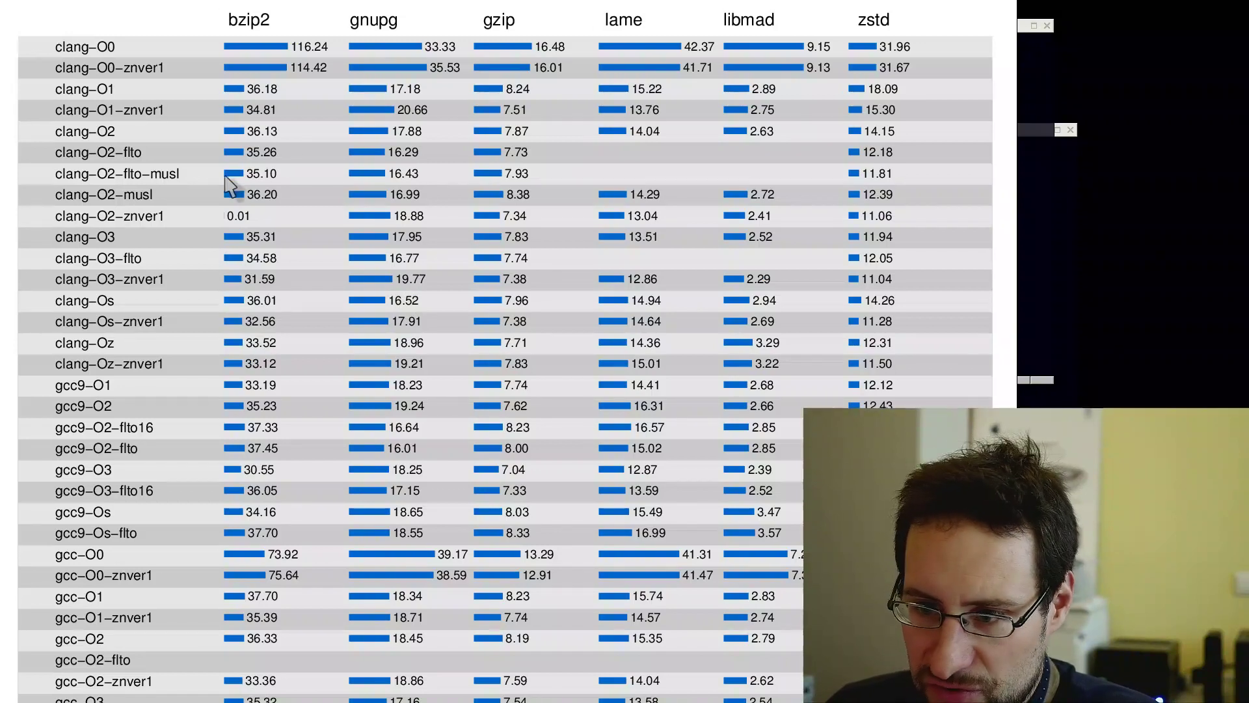
pyautogui.moveTo(371, 184)
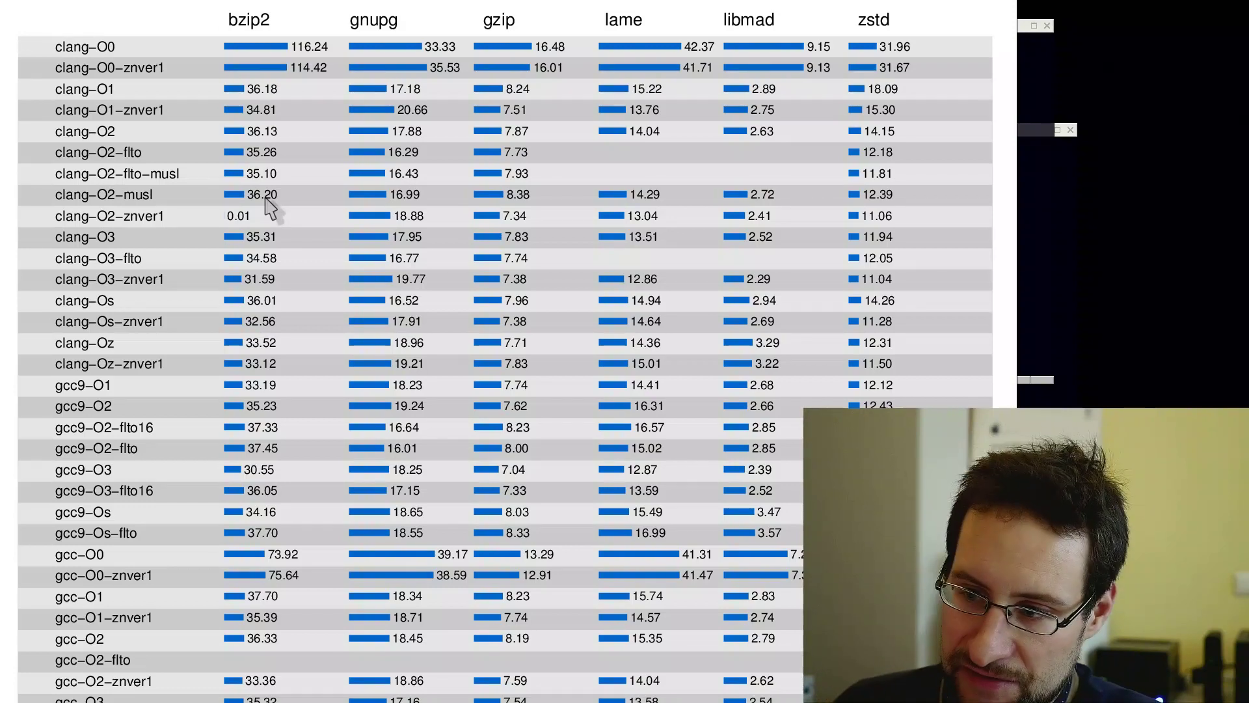
pyautogui.moveTo(231, 151)
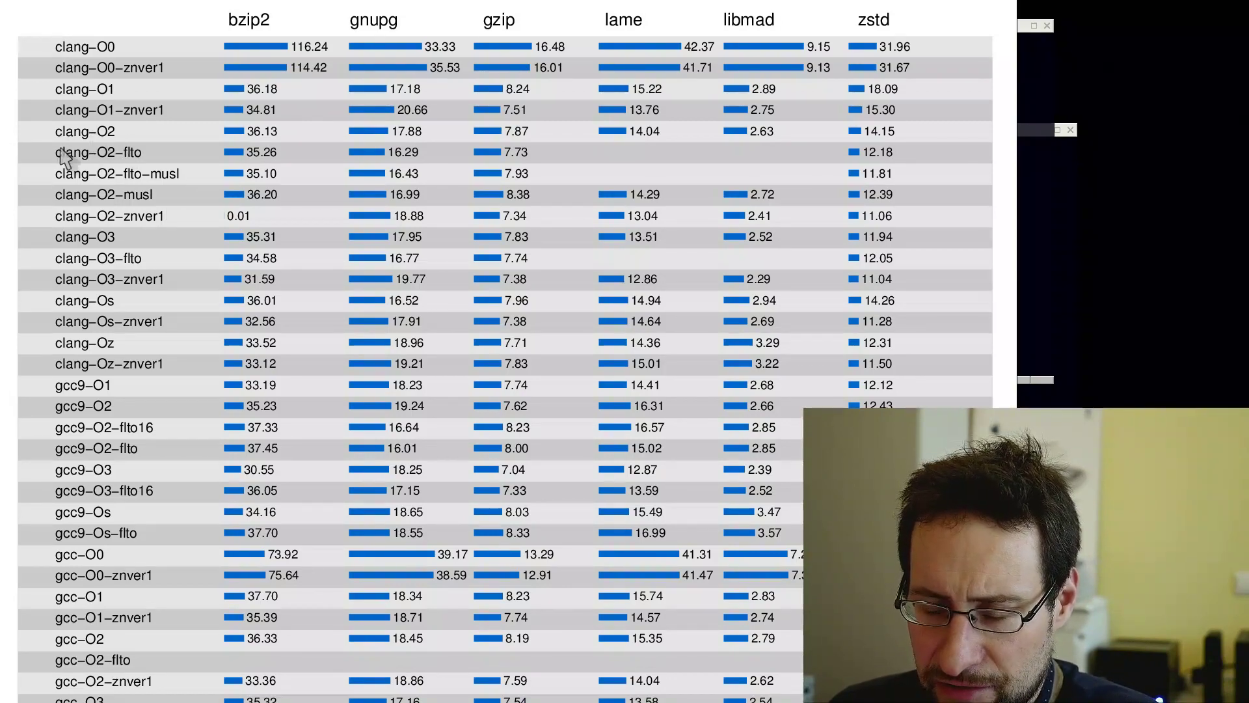
pyautogui.moveTo(188, 208)
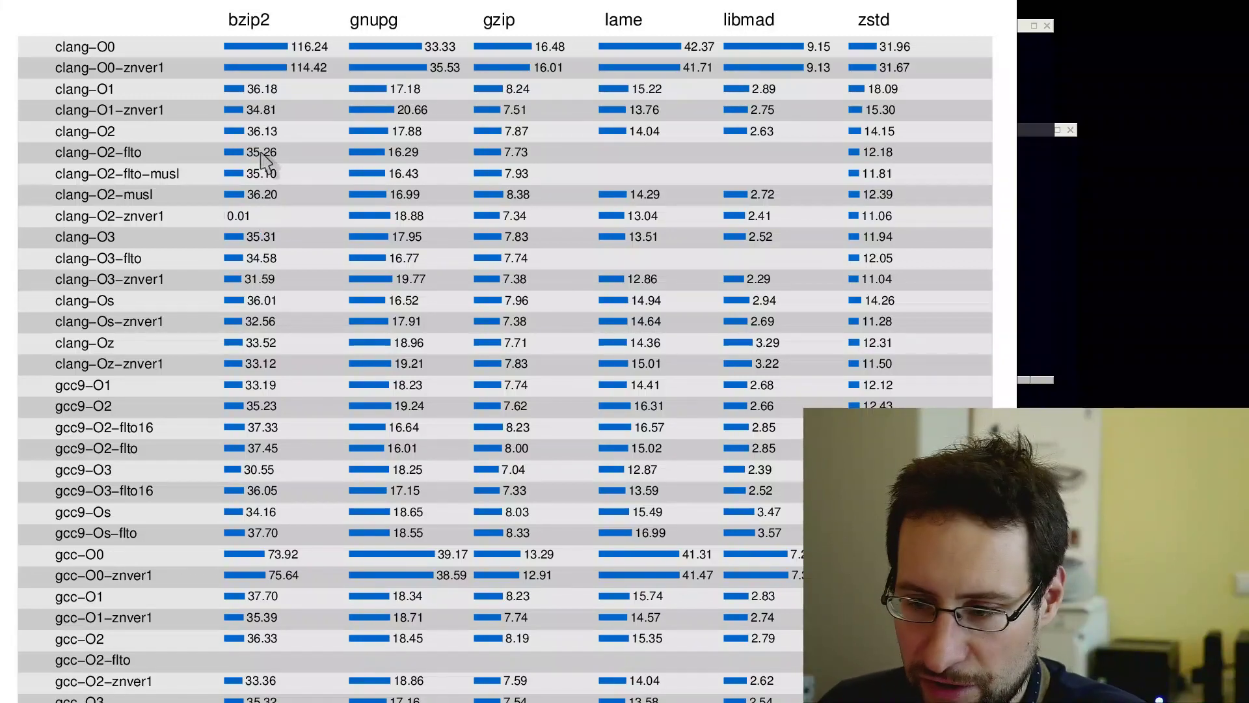
pyautogui.moveTo(266, 132)
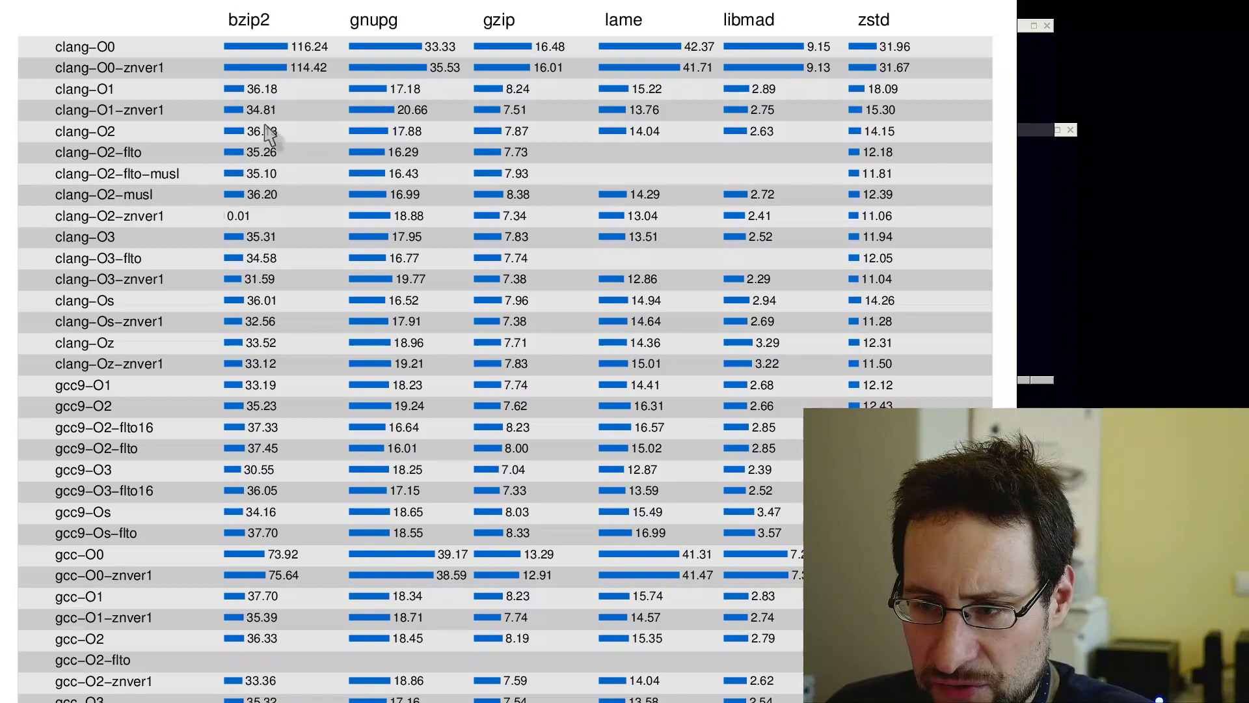
pyautogui.moveTo(299, 146)
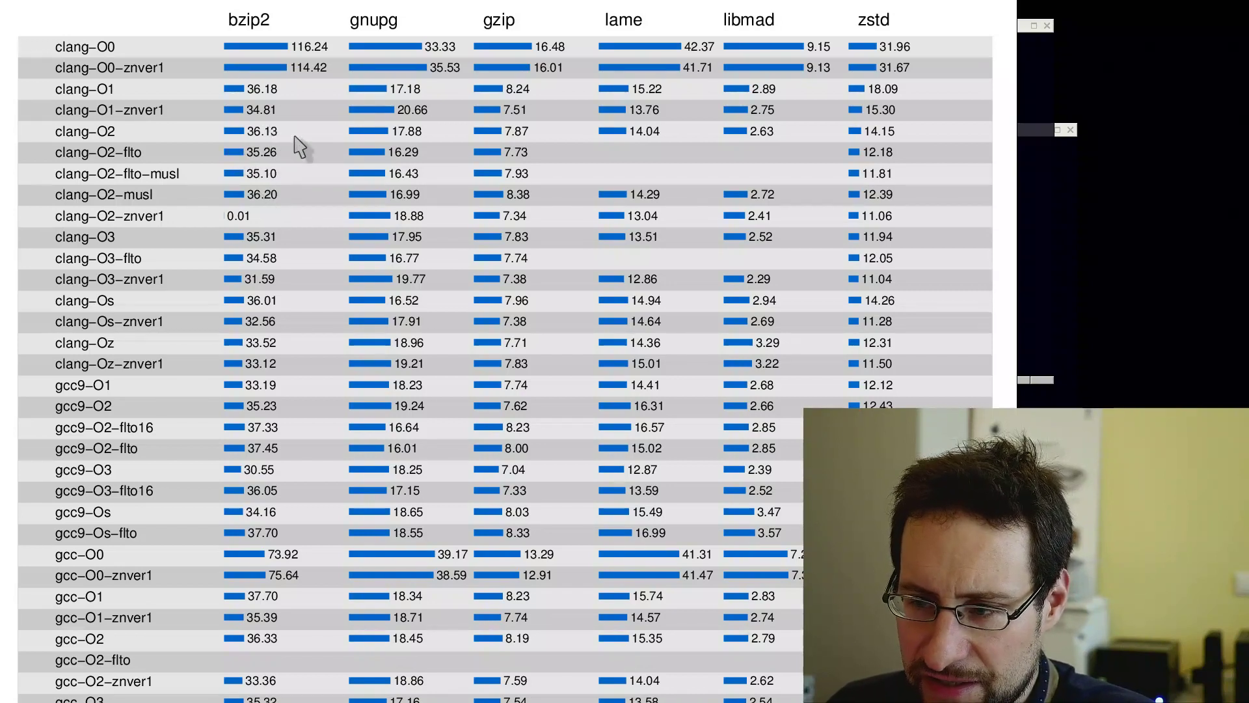
pyautogui.moveTo(402, 208)
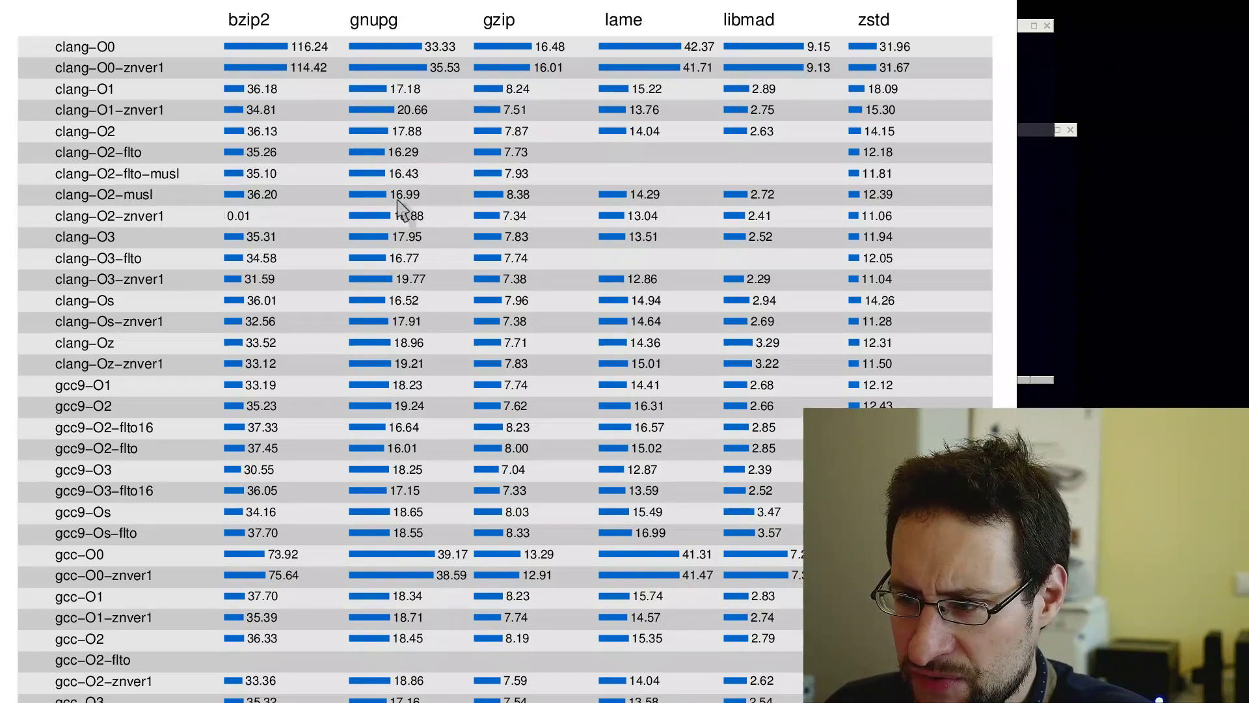
pyautogui.moveTo(414, 211)
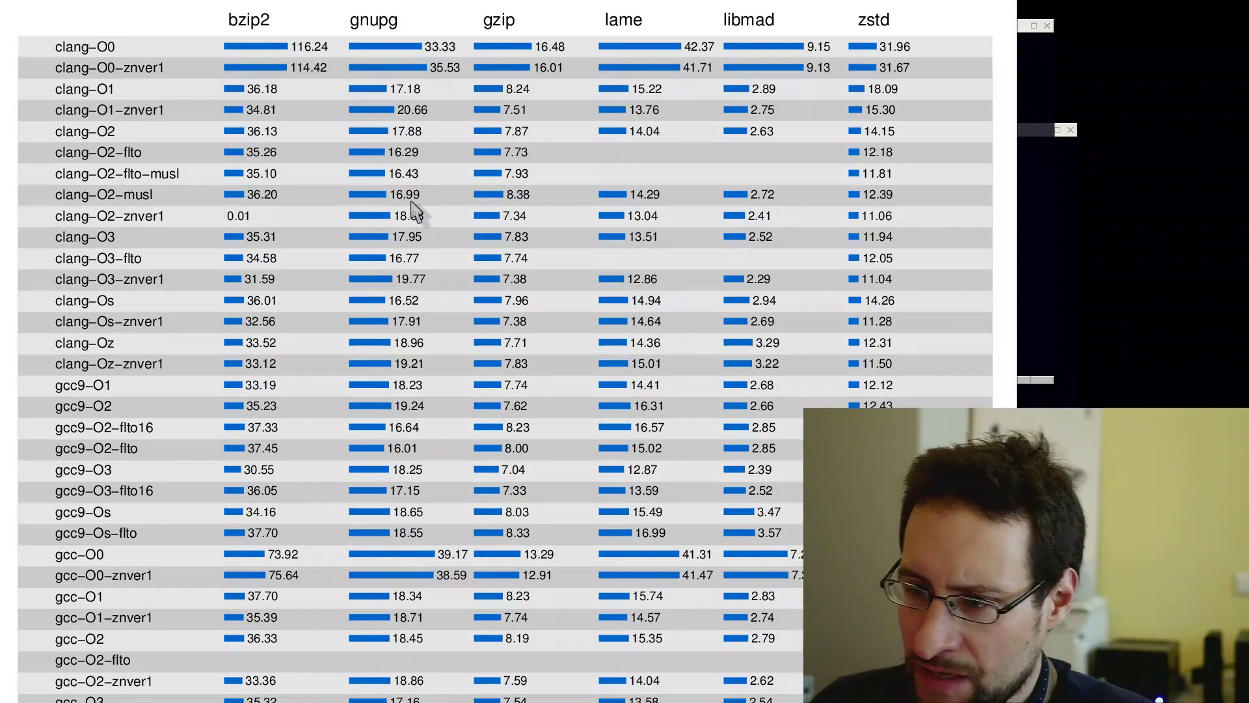
pyautogui.moveTo(430, 255)
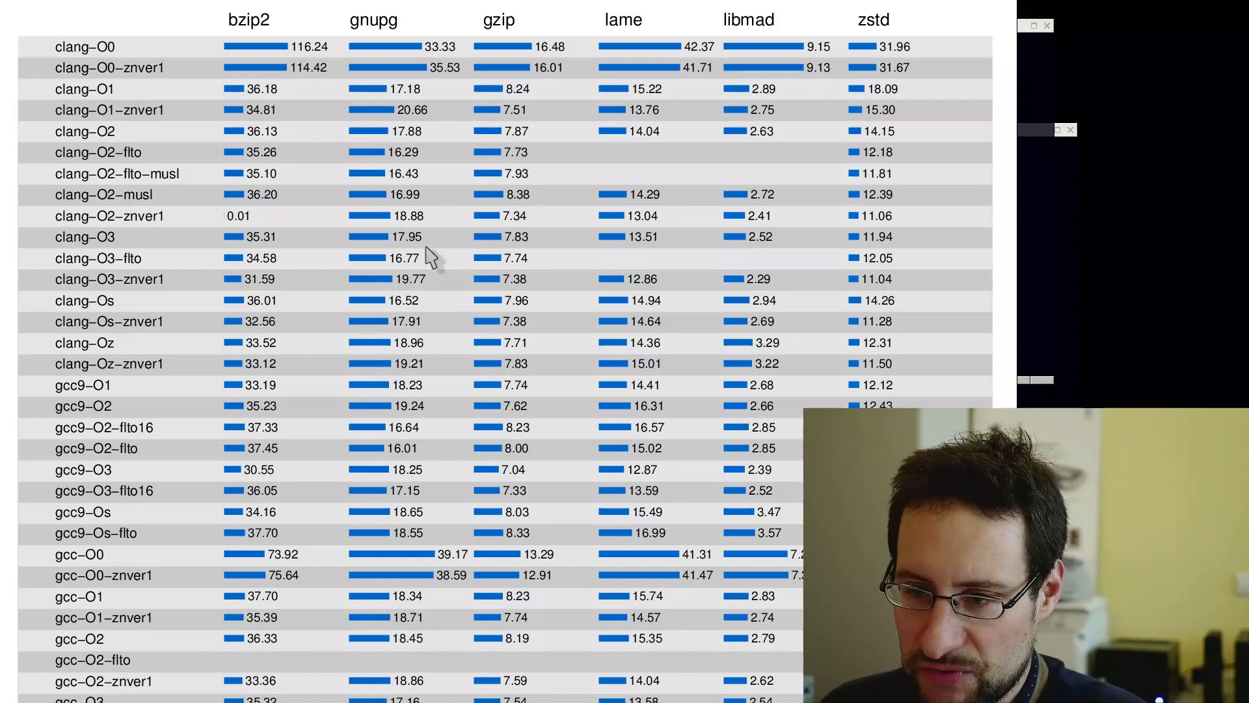
pyautogui.moveTo(363, 184)
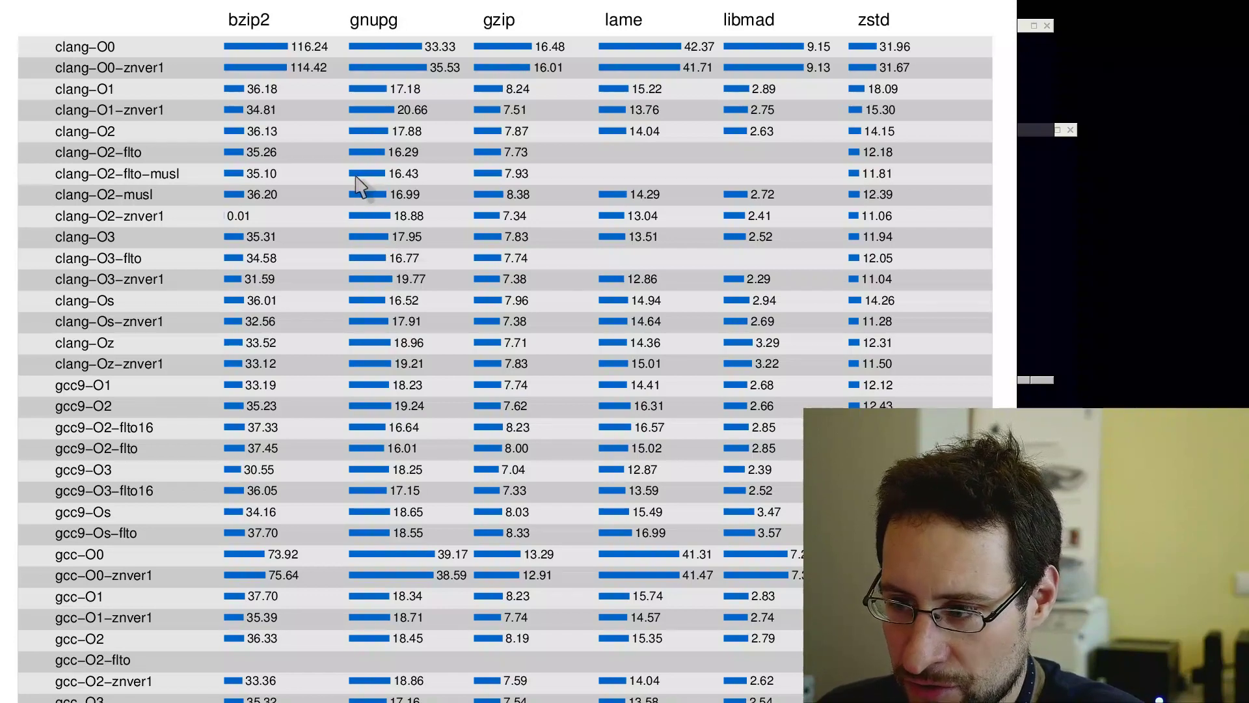
pyautogui.moveTo(379, 210)
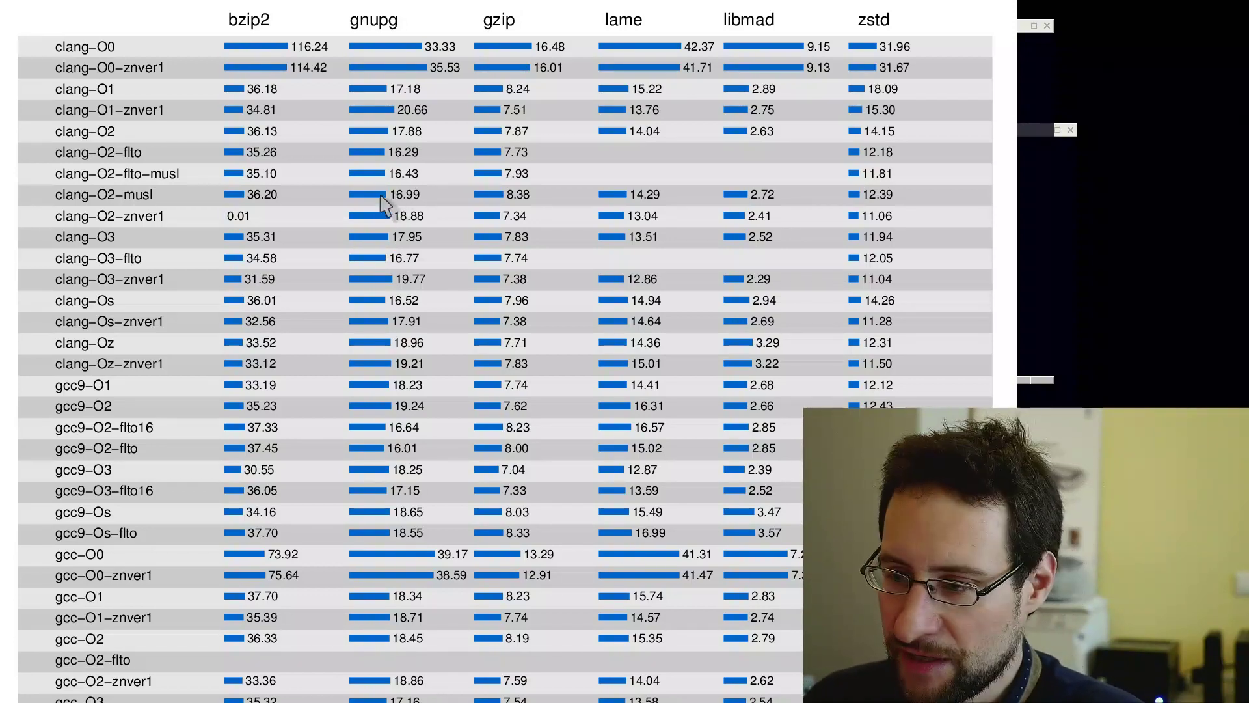
pyautogui.moveTo(490, 206)
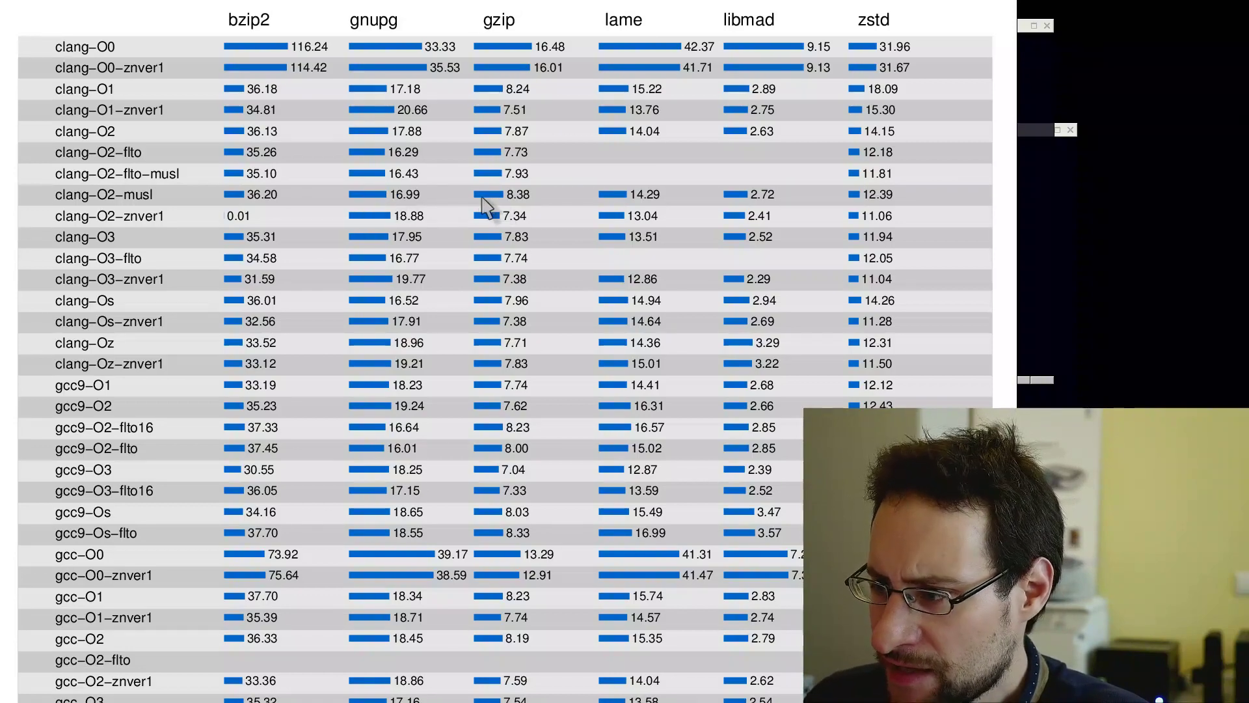
pyautogui.moveTo(510, 215)
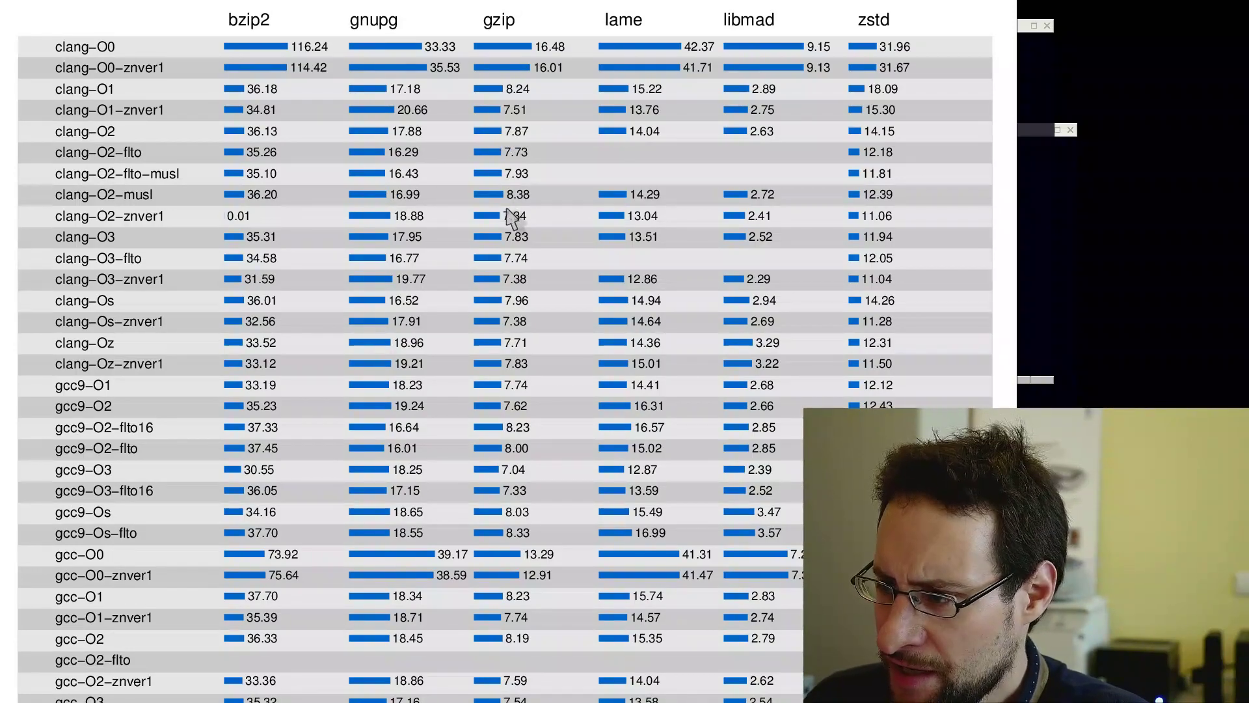
pyautogui.moveTo(601, 207)
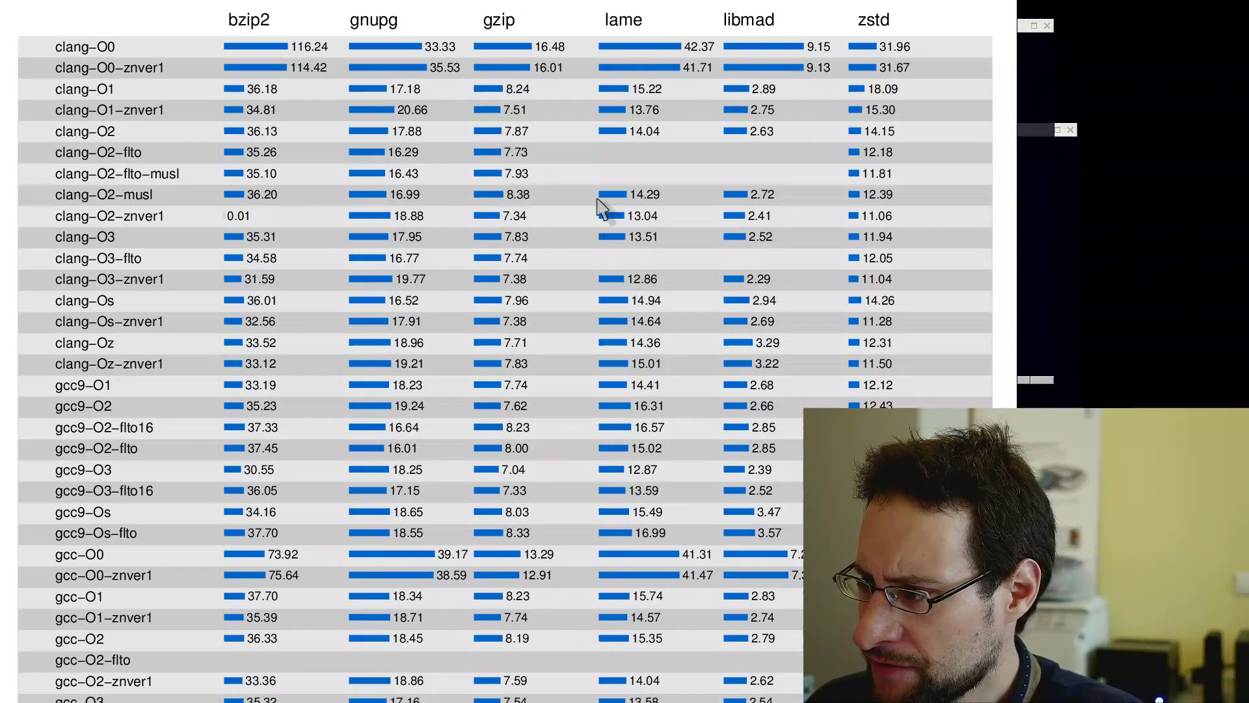
pyautogui.moveTo(893, 206)
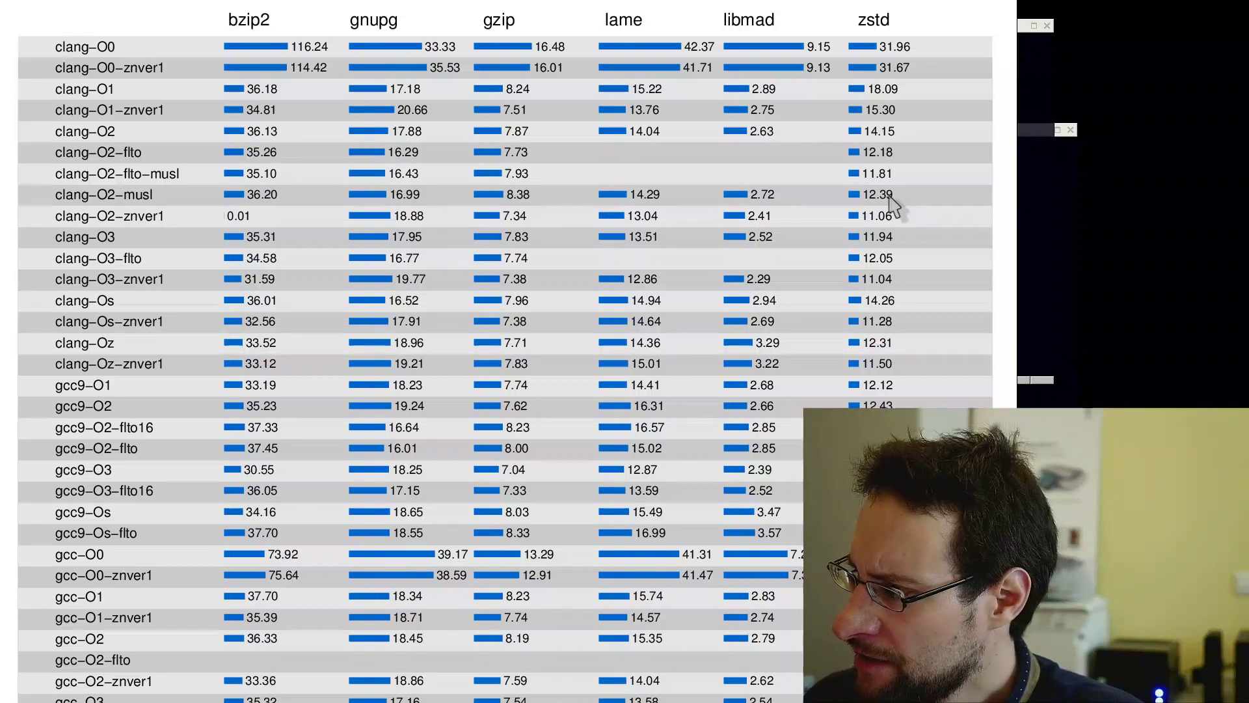
pyautogui.moveTo(864, 199)
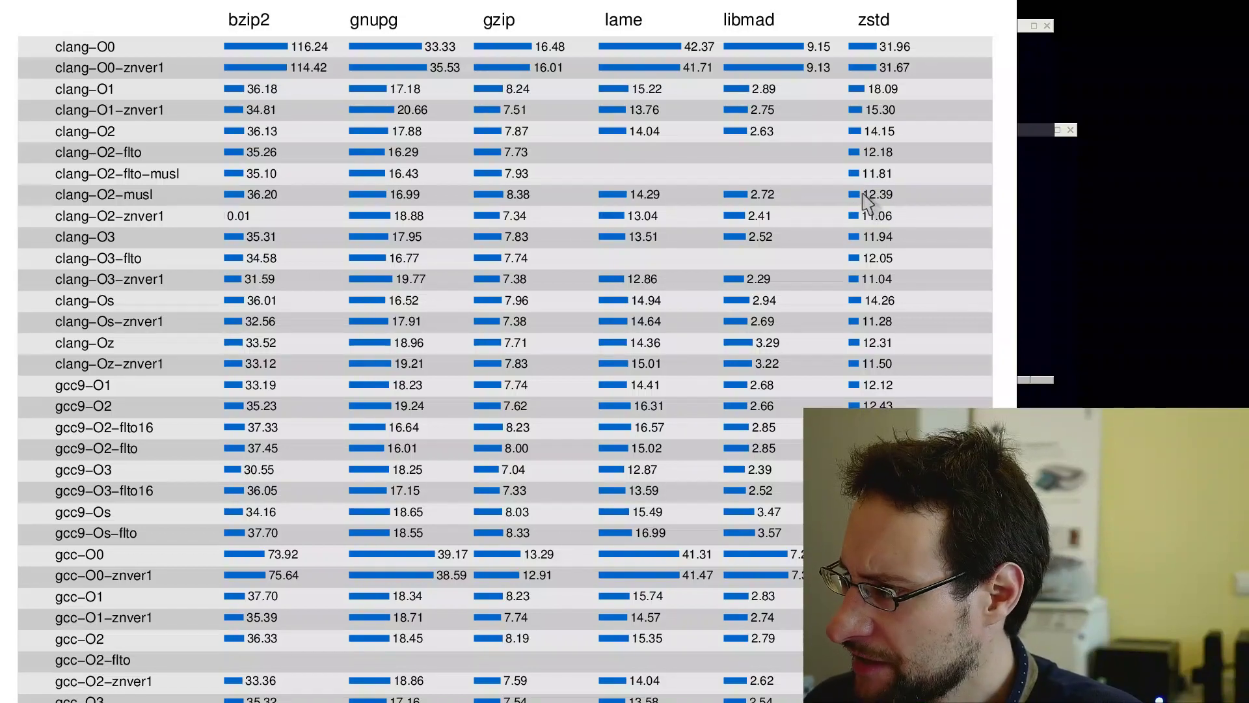
pyautogui.moveTo(864, 142)
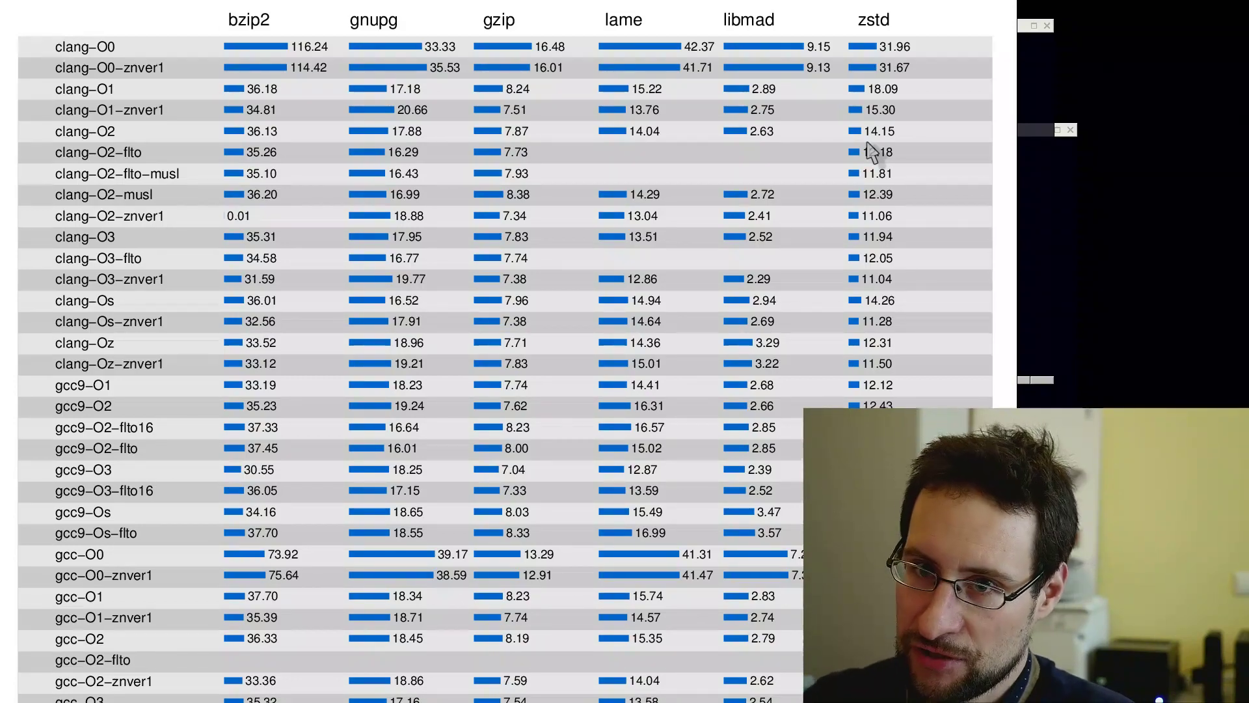
pyautogui.moveTo(800, 24)
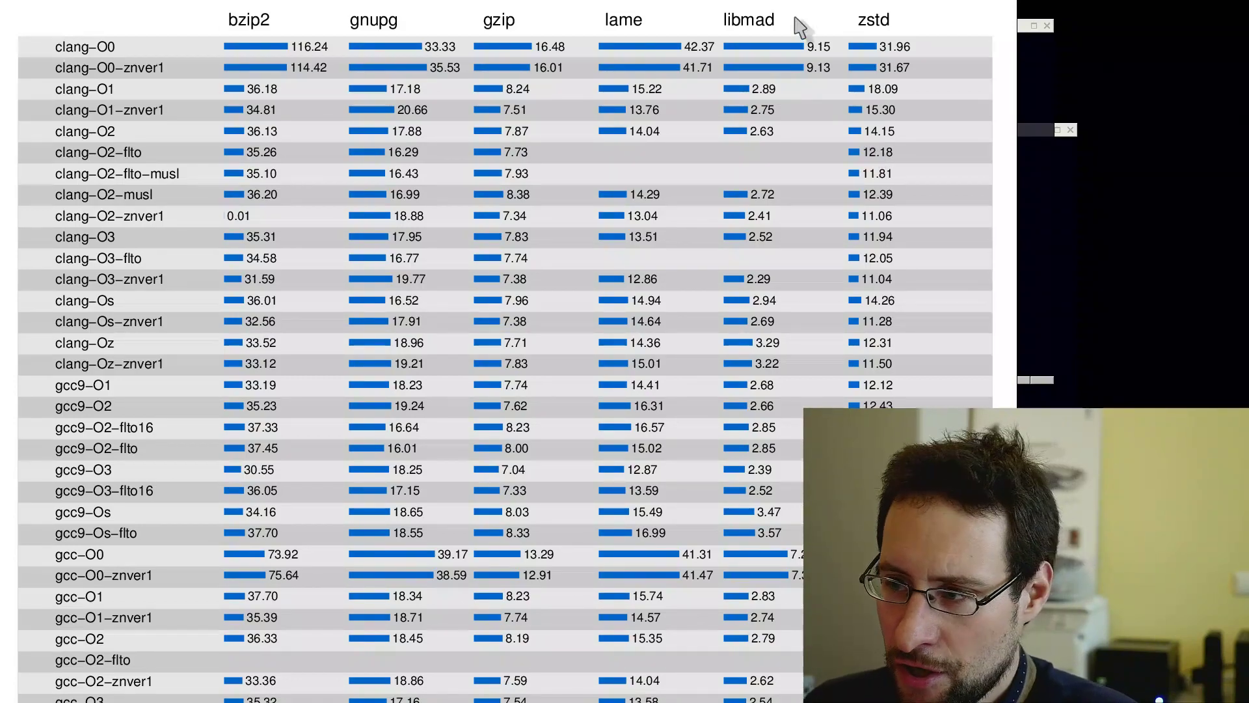
pyautogui.moveTo(585, 210)
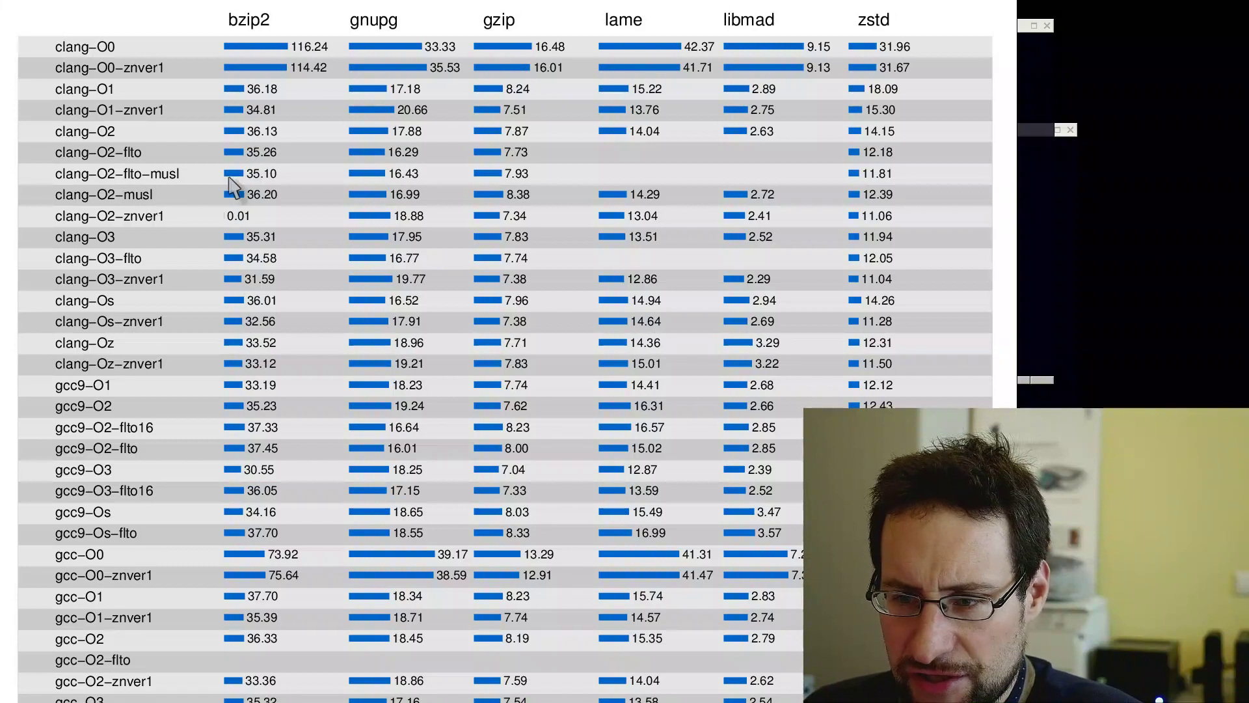
pyautogui.moveTo(243, 186)
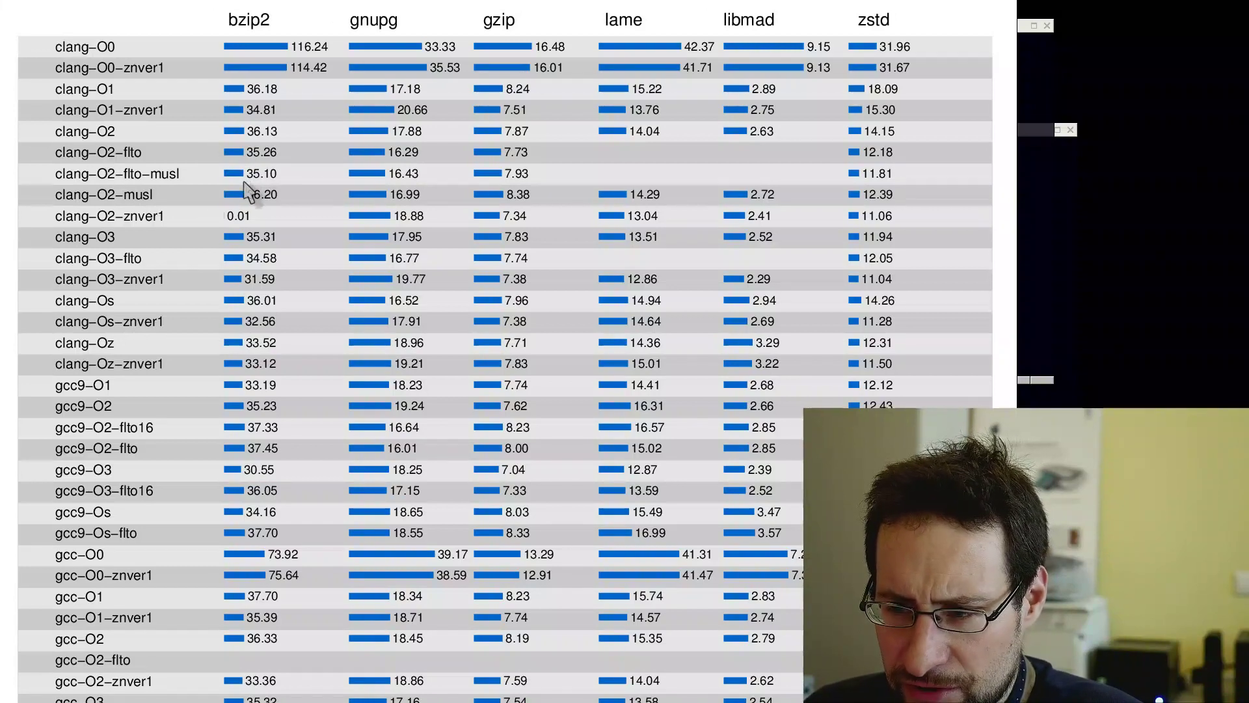
pyautogui.moveTo(458, 219)
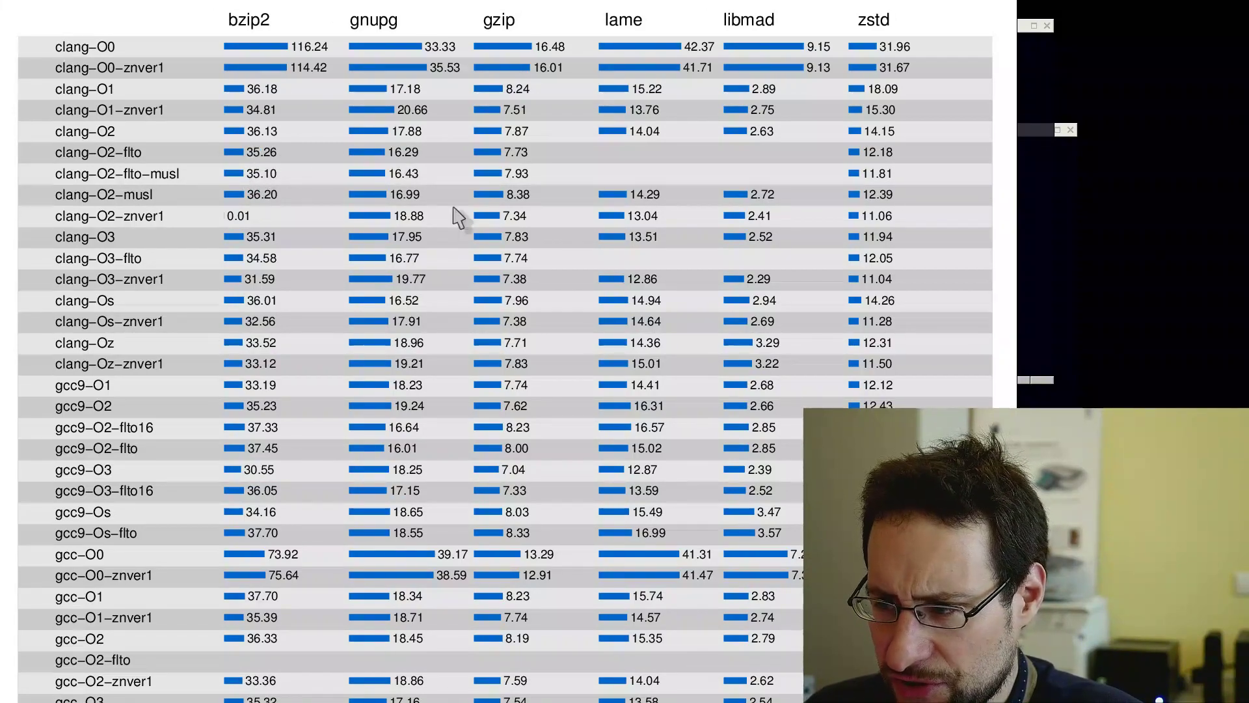
pyautogui.moveTo(757, 128)
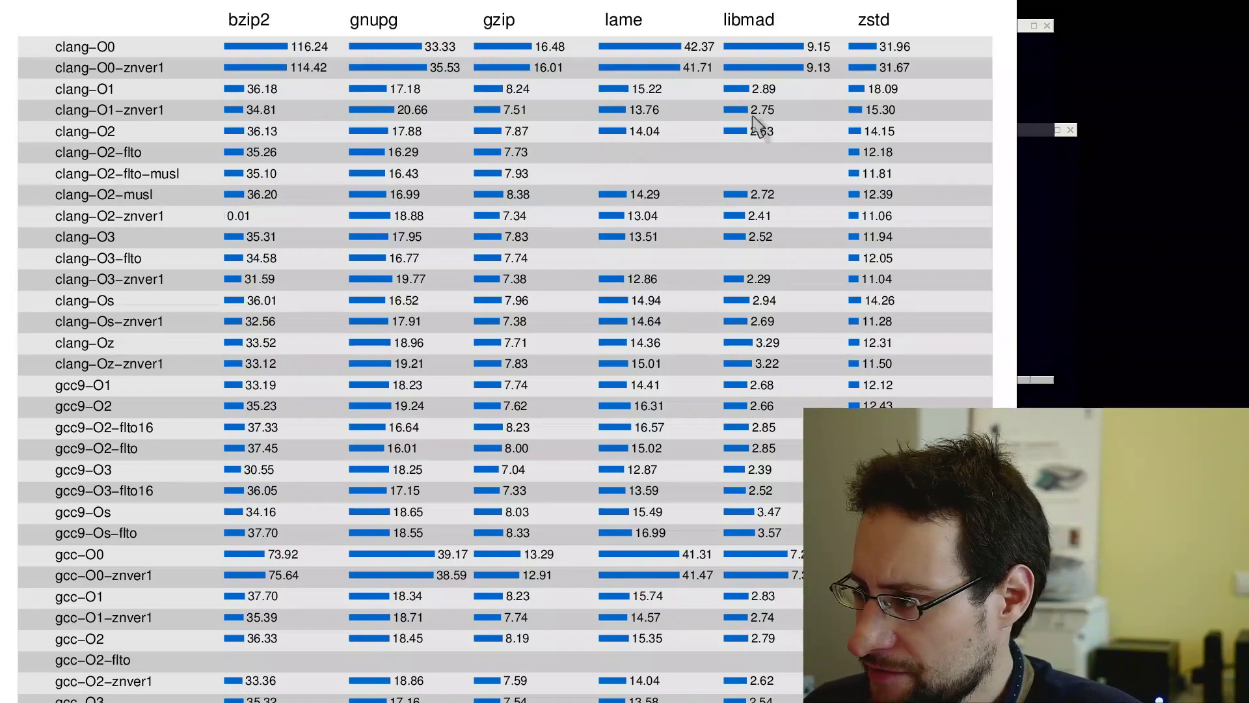
pyautogui.moveTo(852, 179)
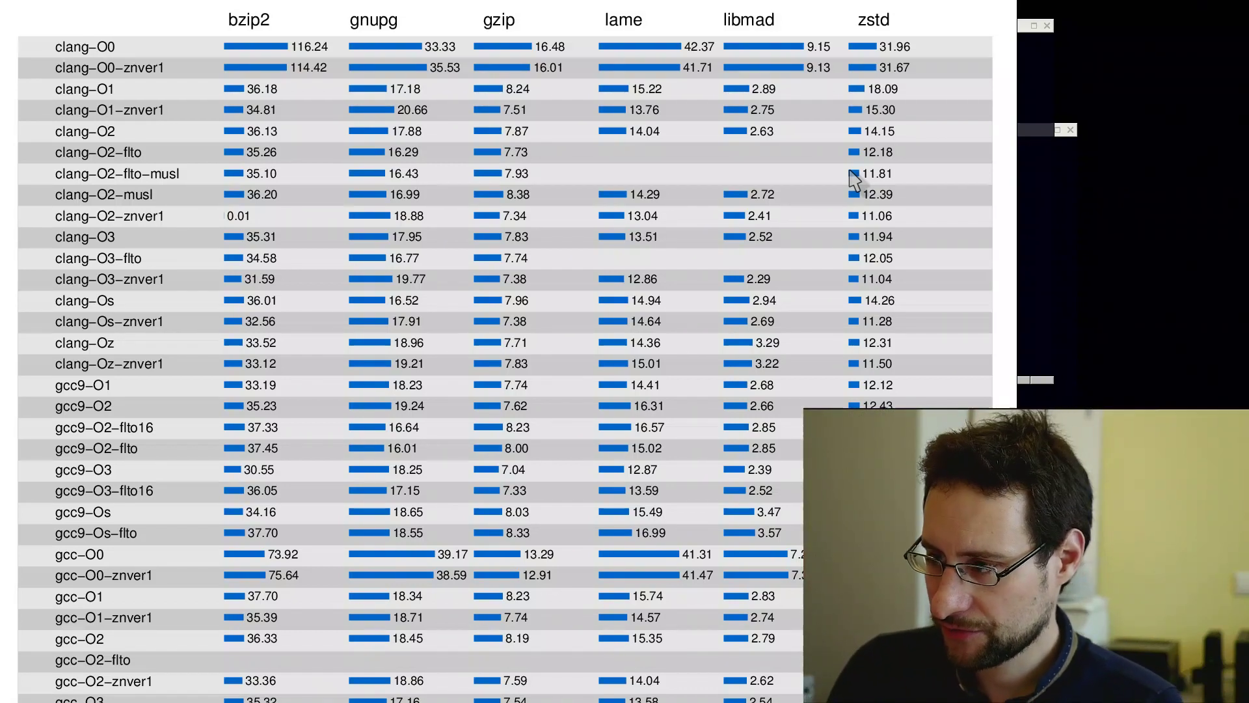
pyautogui.moveTo(704, 140)
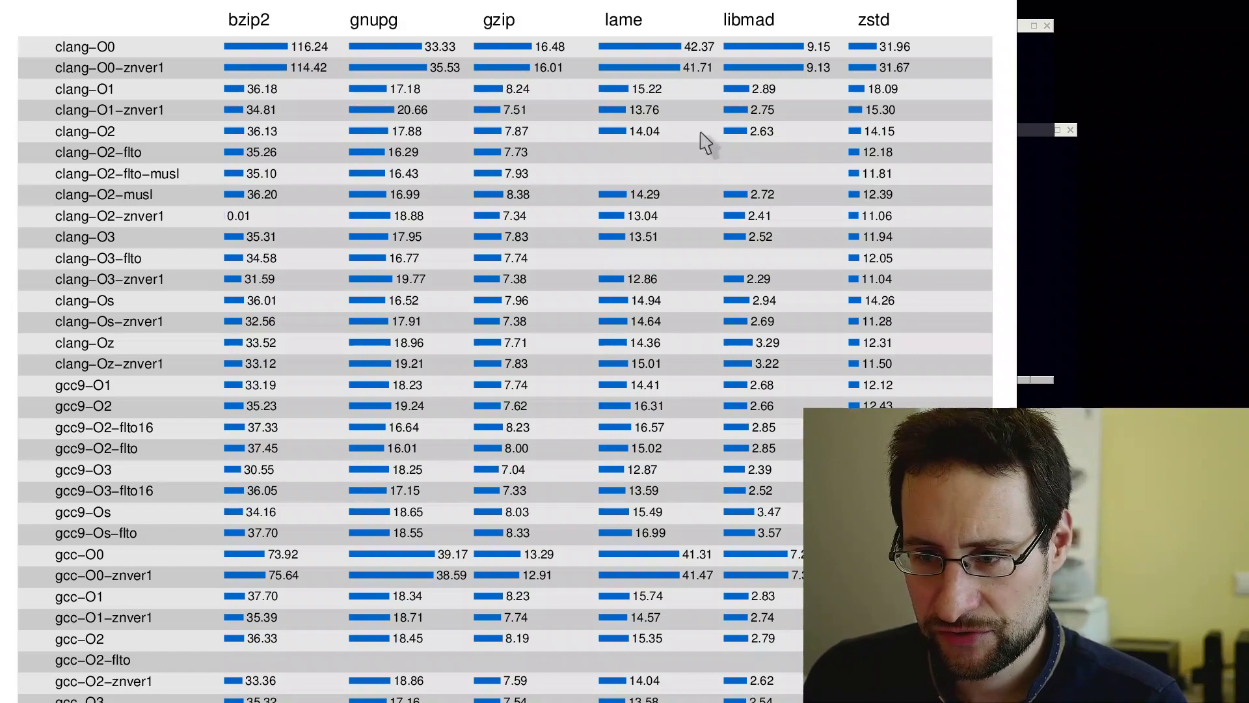
pyautogui.moveTo(714, 159)
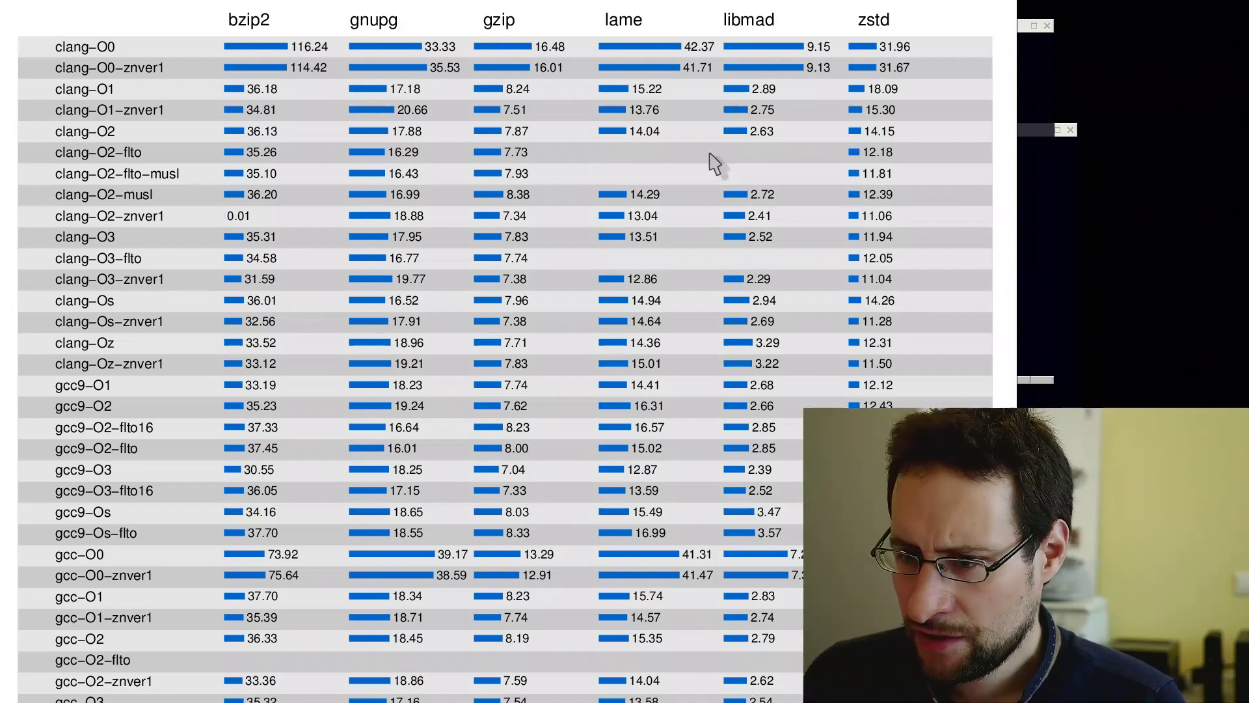
pyautogui.moveTo(881, 142)
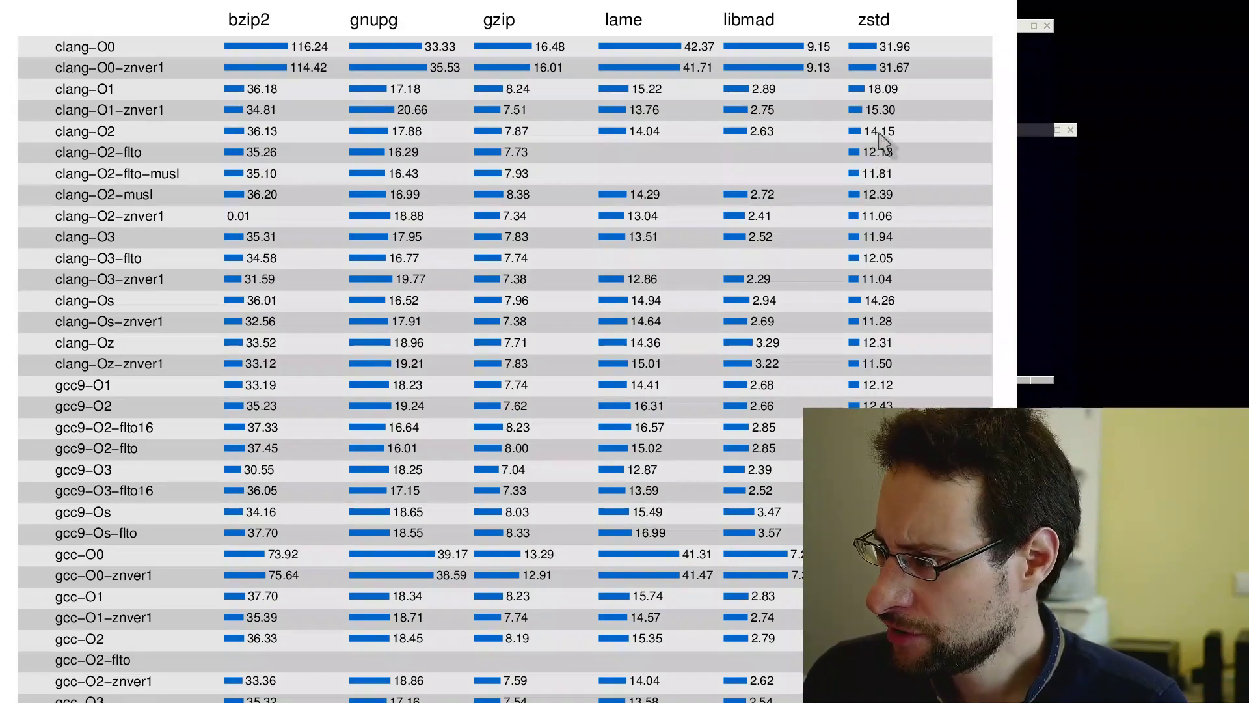
pyautogui.moveTo(889, 209)
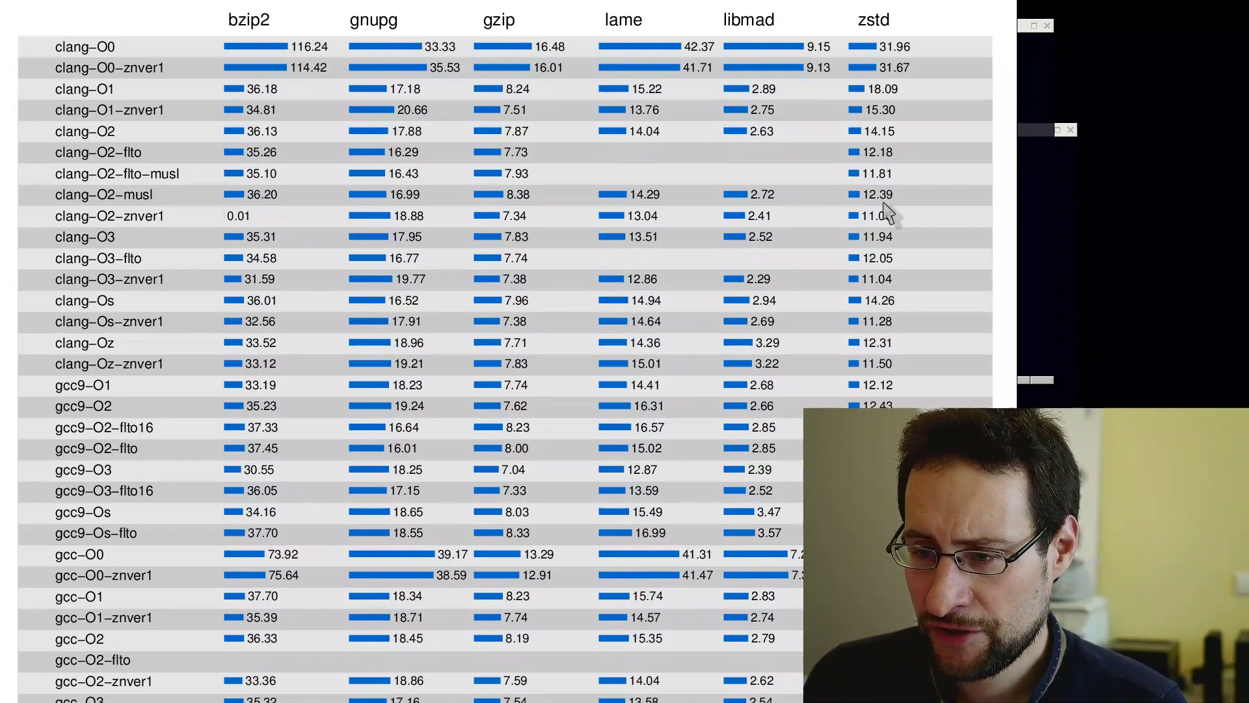
pyautogui.moveTo(900, 164)
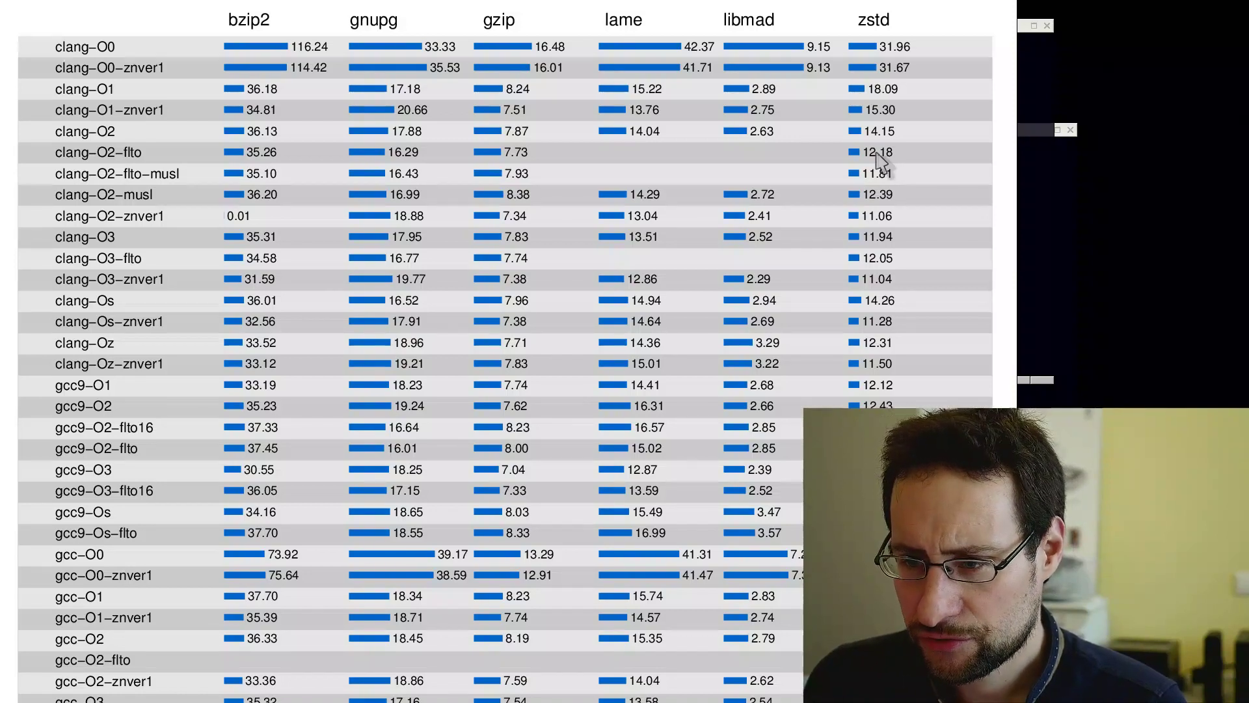
pyautogui.moveTo(900, 184)
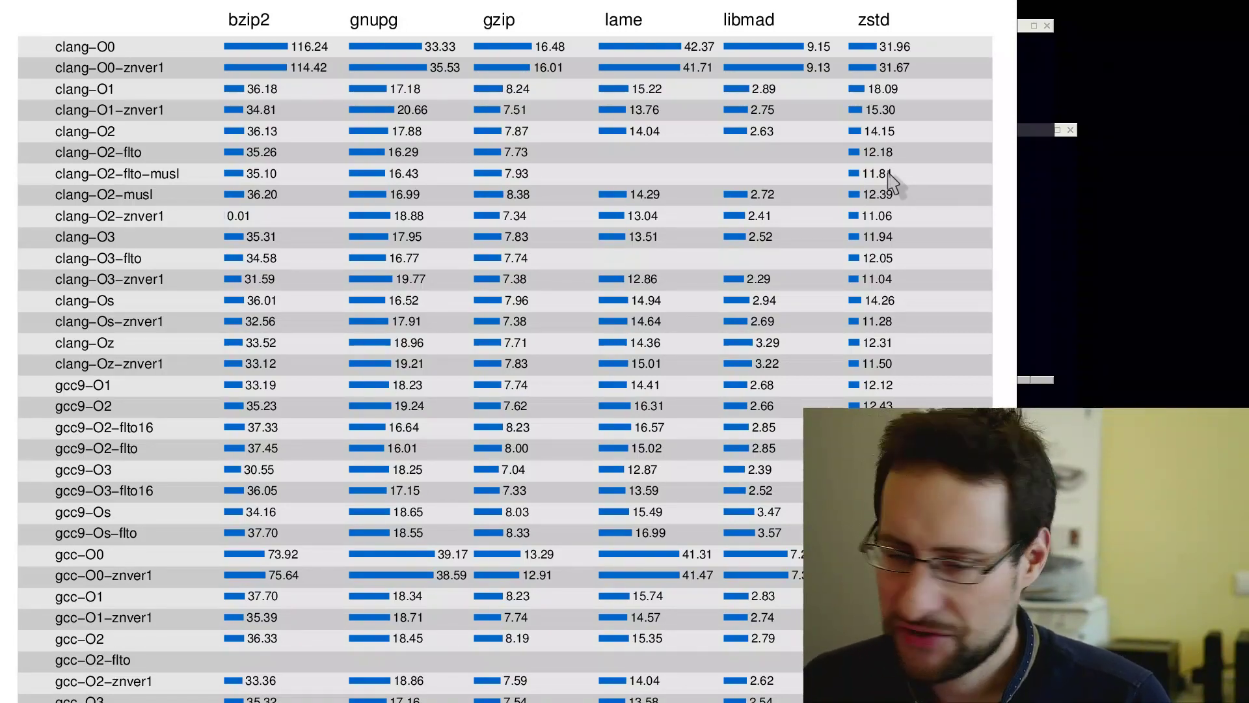
pyautogui.moveTo(689, 164)
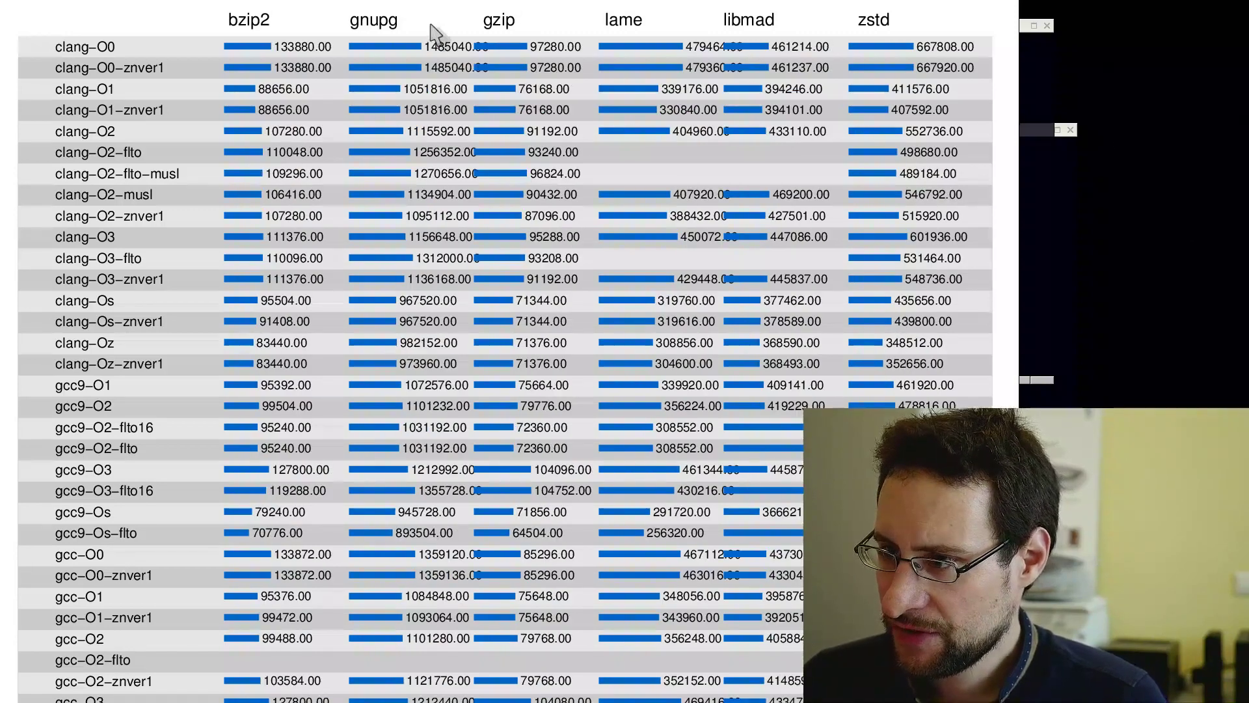
pyautogui.moveTo(346, 132)
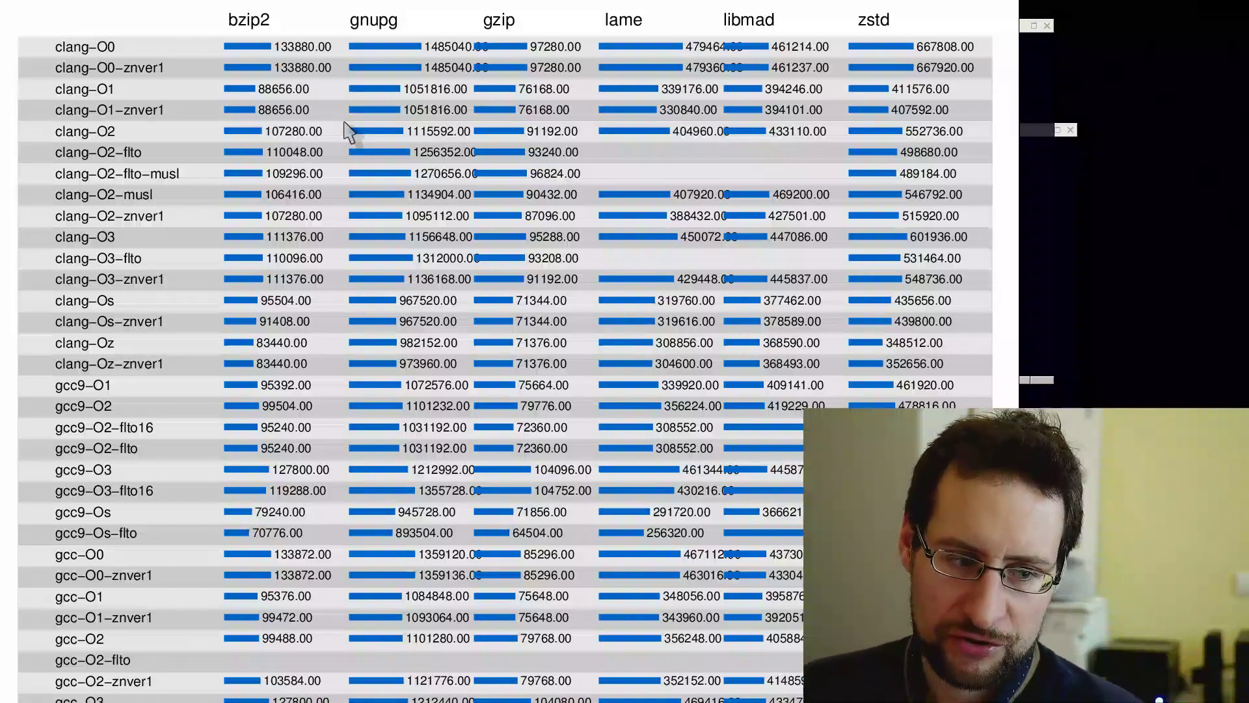
pyautogui.moveTo(173, 159)
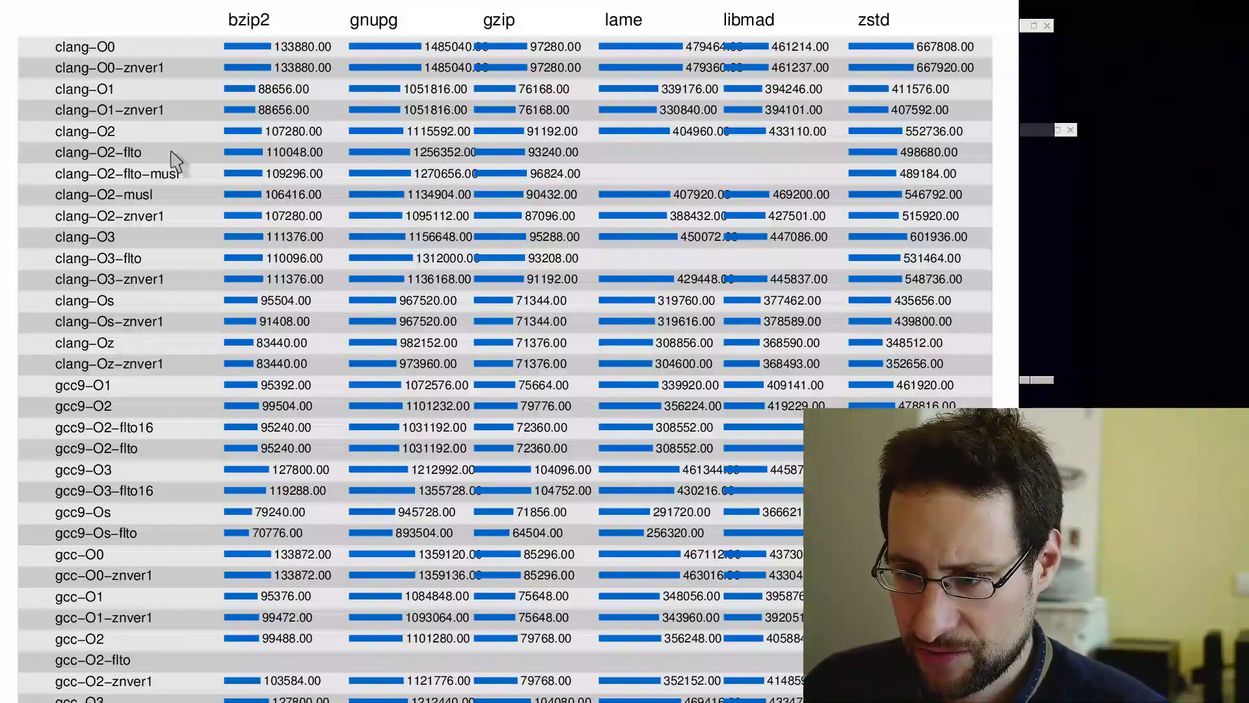
pyautogui.moveTo(273, 162)
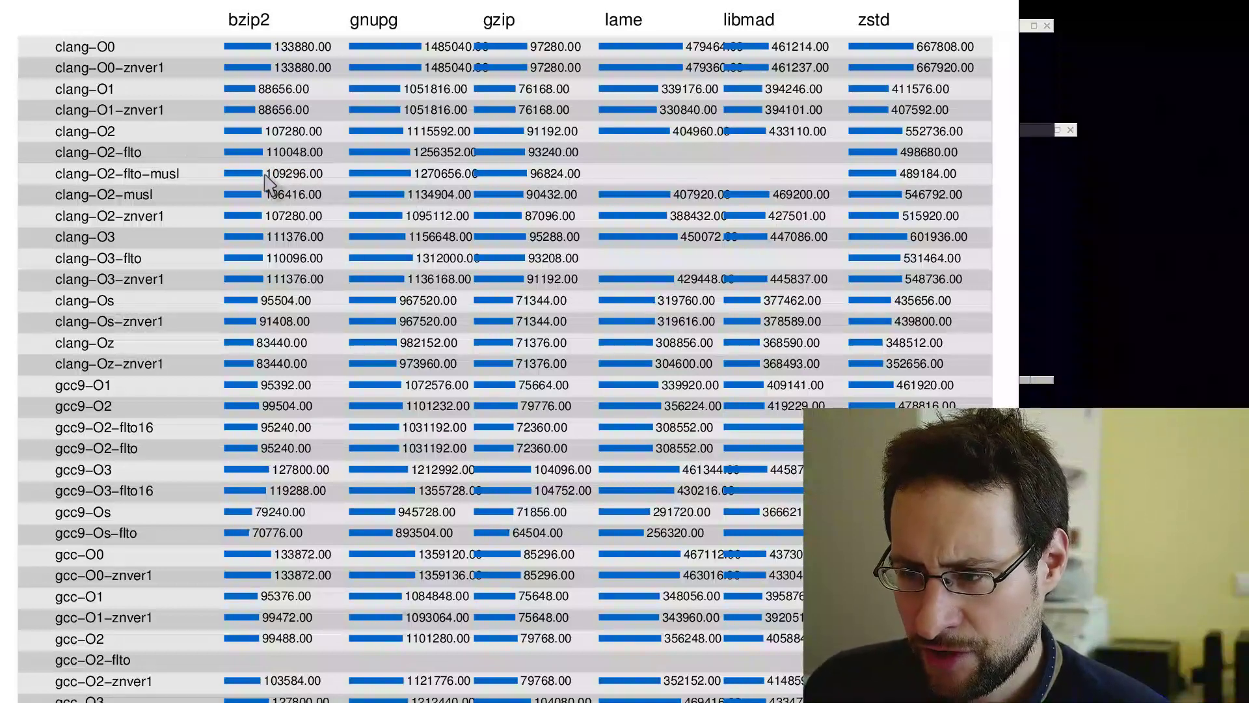
pyautogui.moveTo(494, 206)
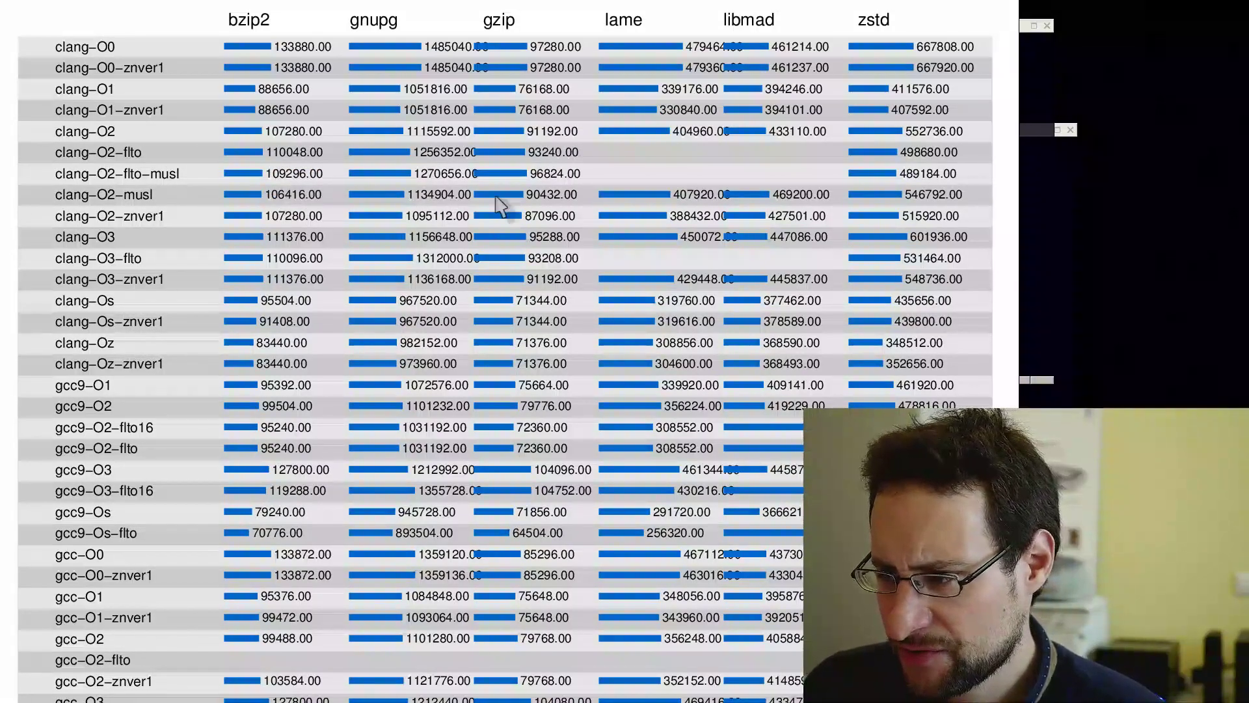
pyautogui.moveTo(897, 187)
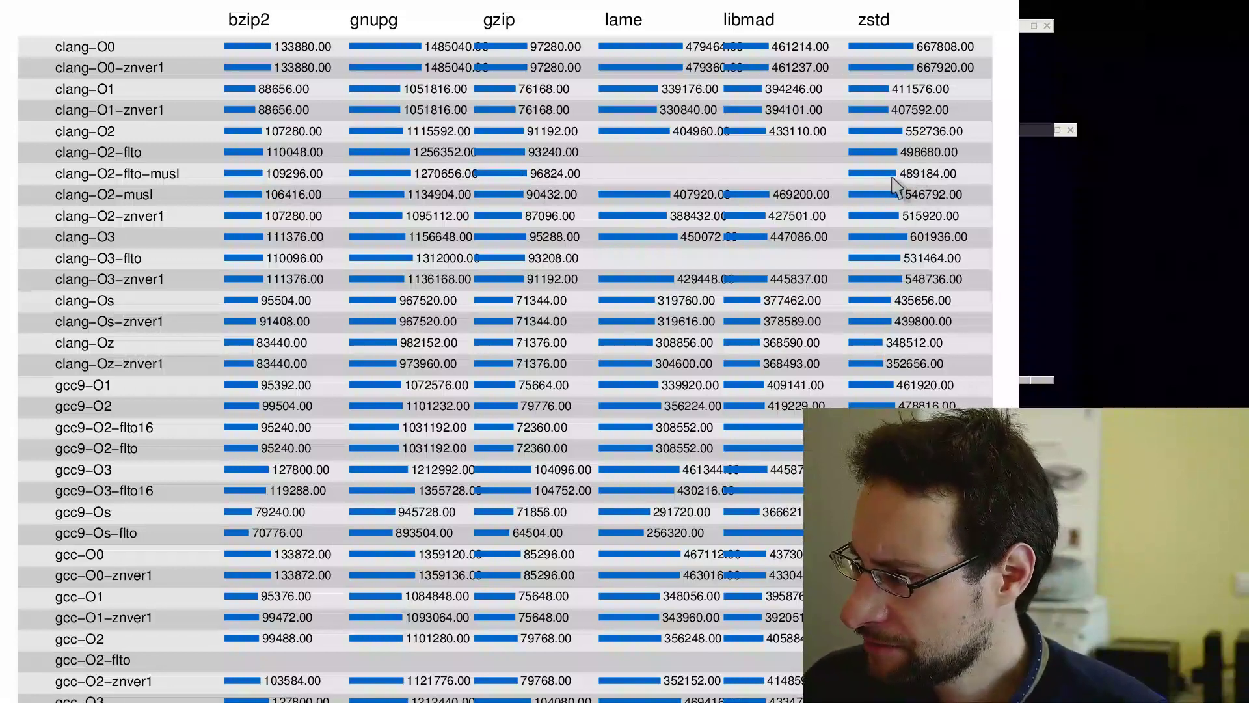
pyautogui.moveTo(195, 207)
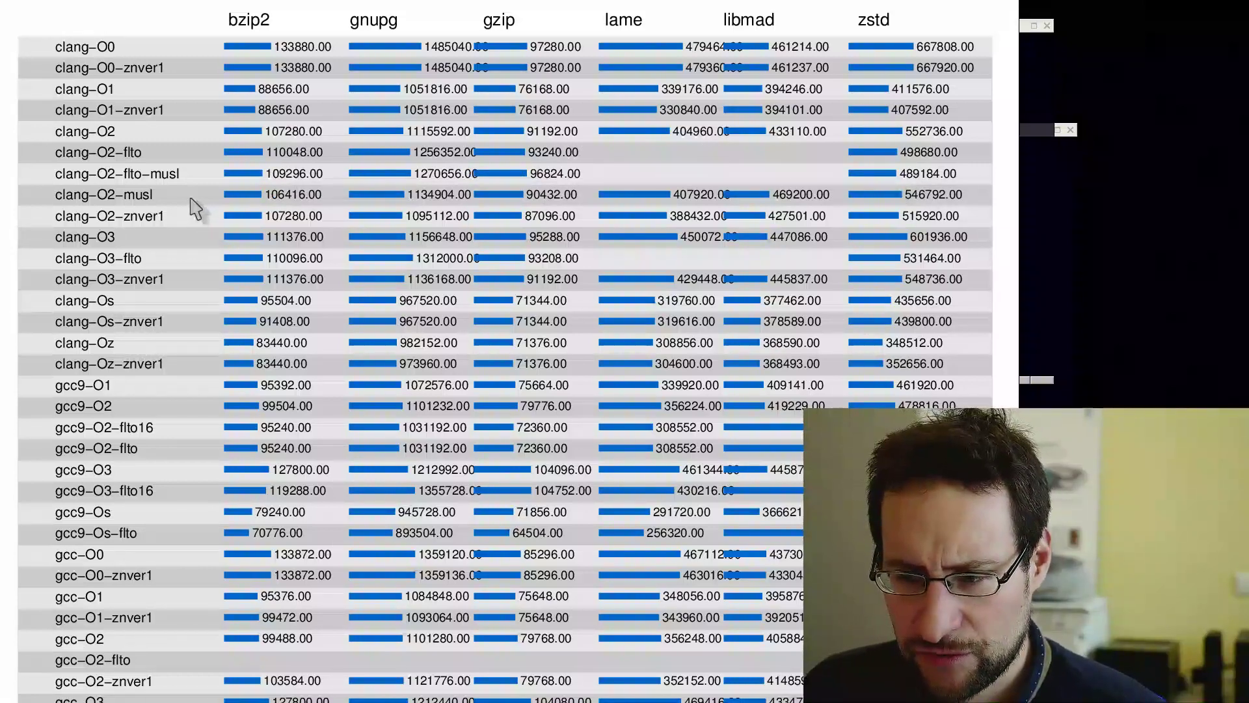
pyautogui.moveTo(314, 139)
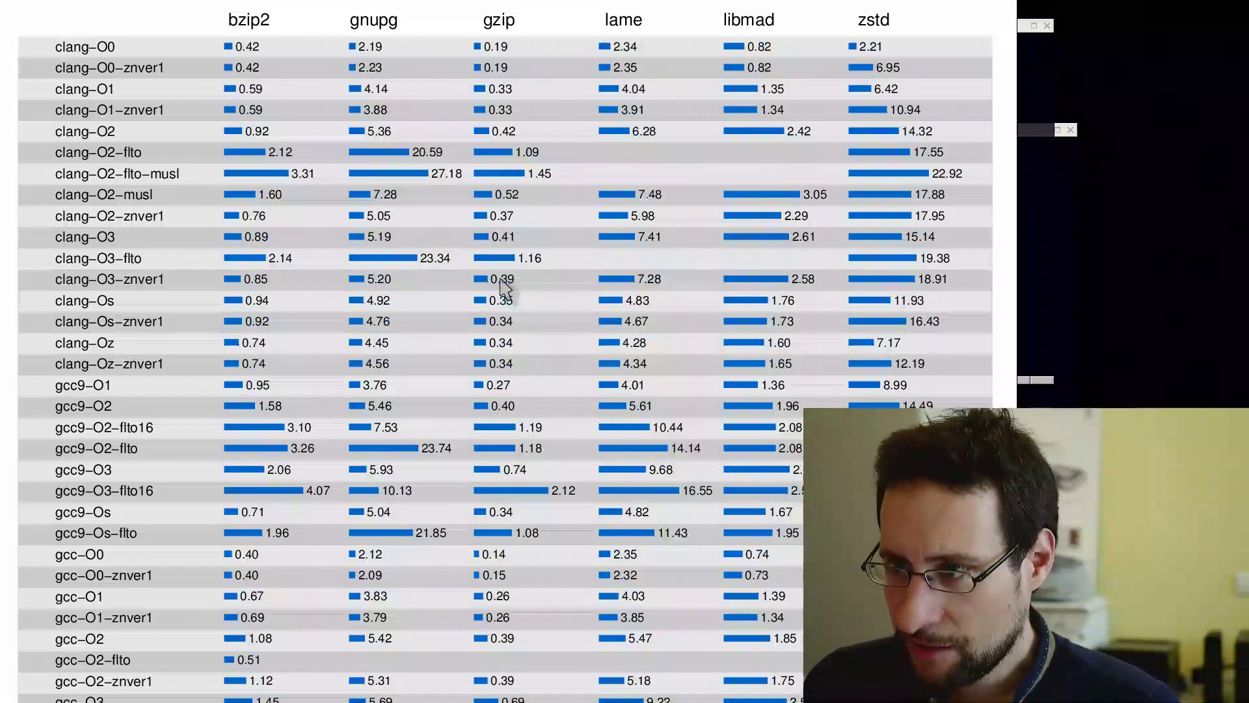
pyautogui.moveTo(398, 147)
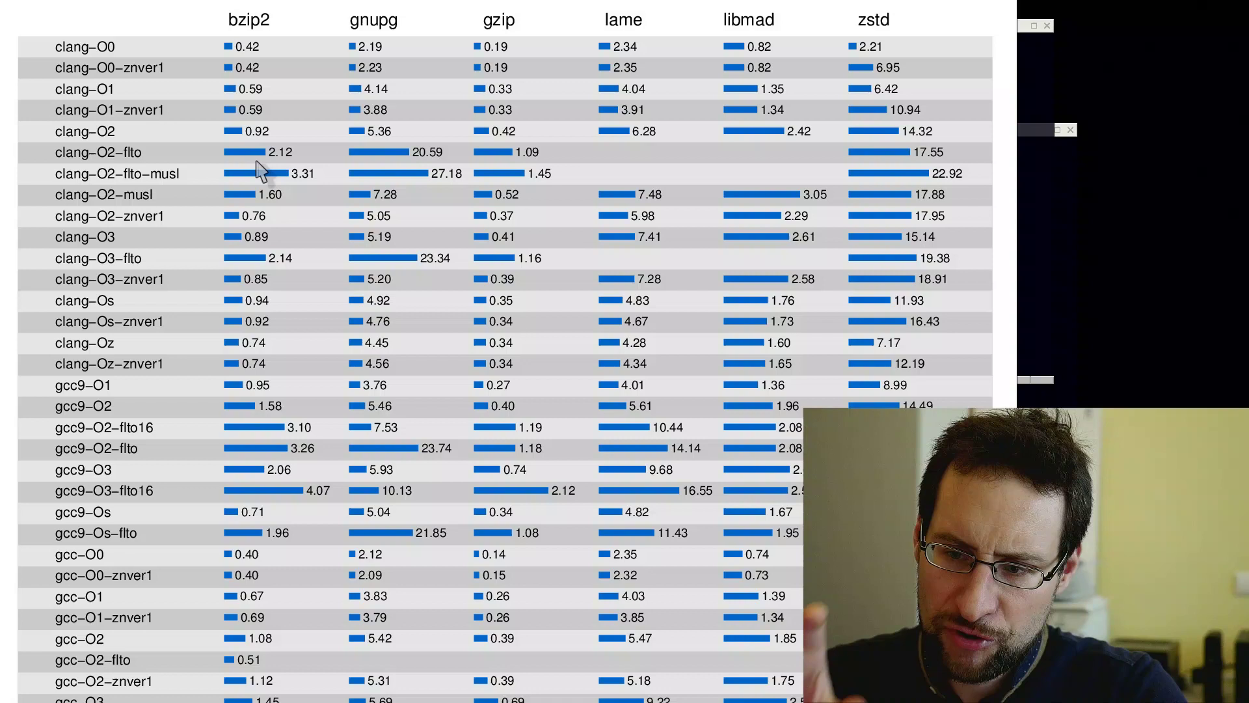
pyautogui.moveTo(251, 139)
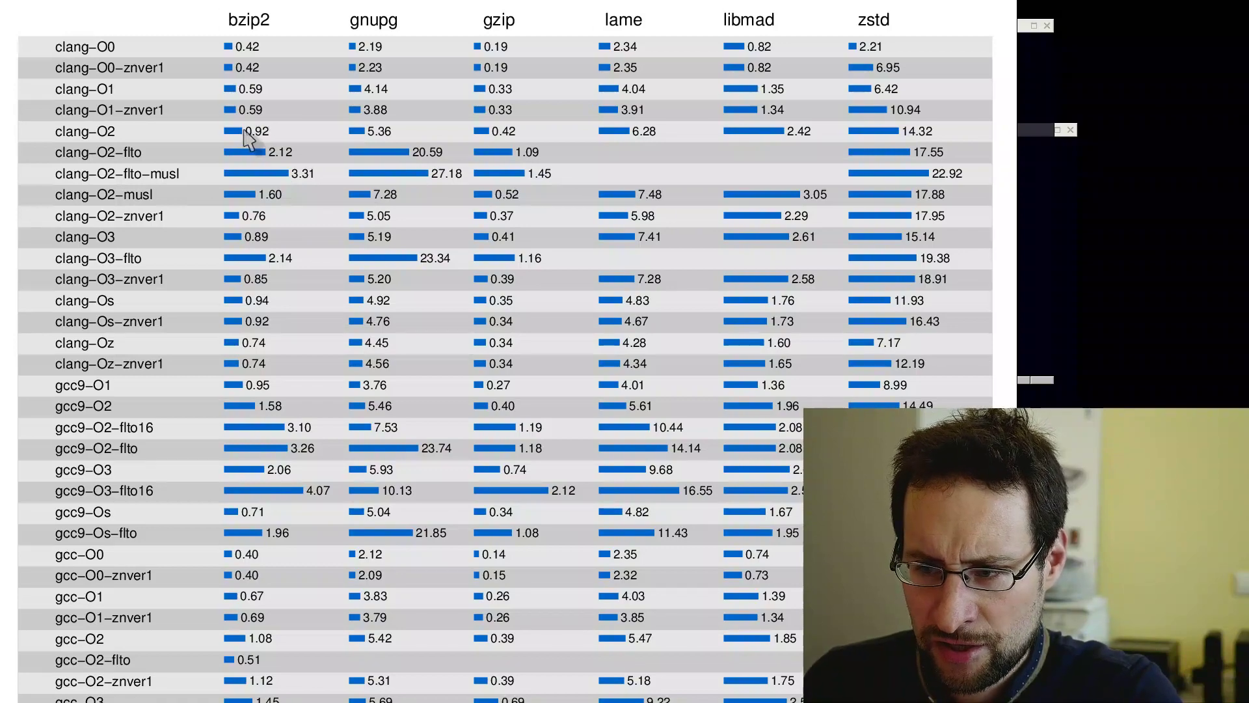
pyautogui.moveTo(354, 127)
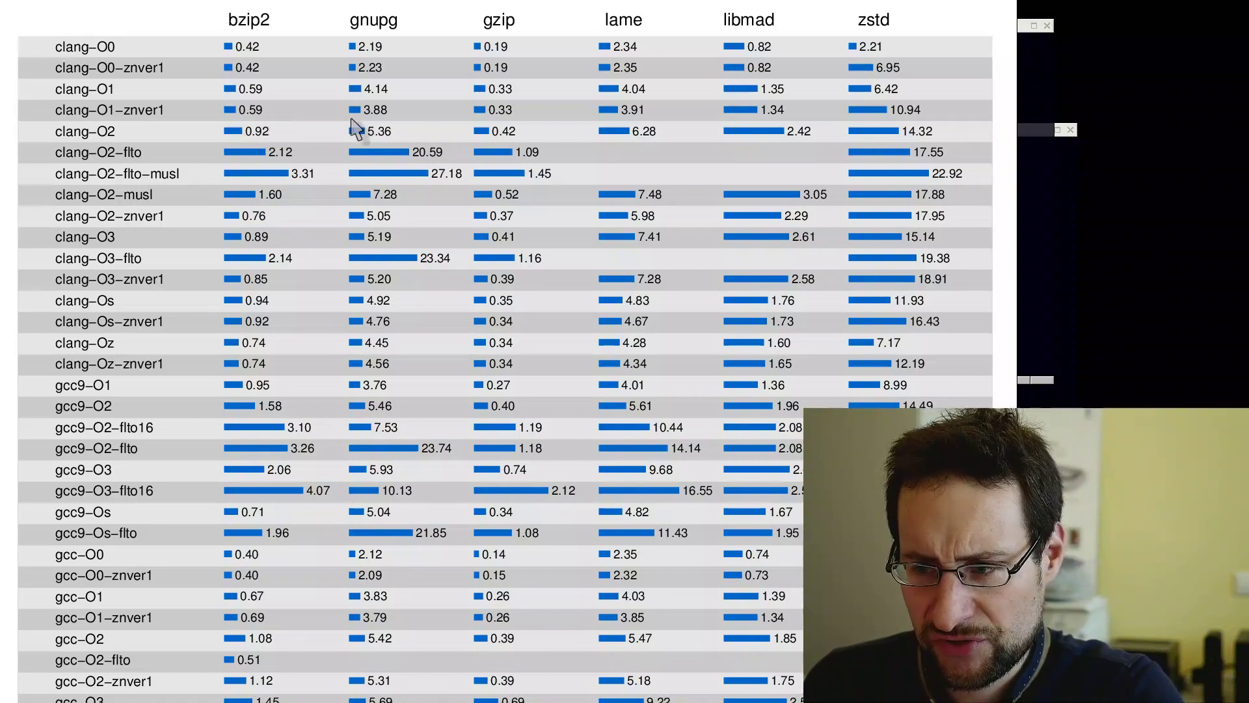
pyautogui.moveTo(390, 207)
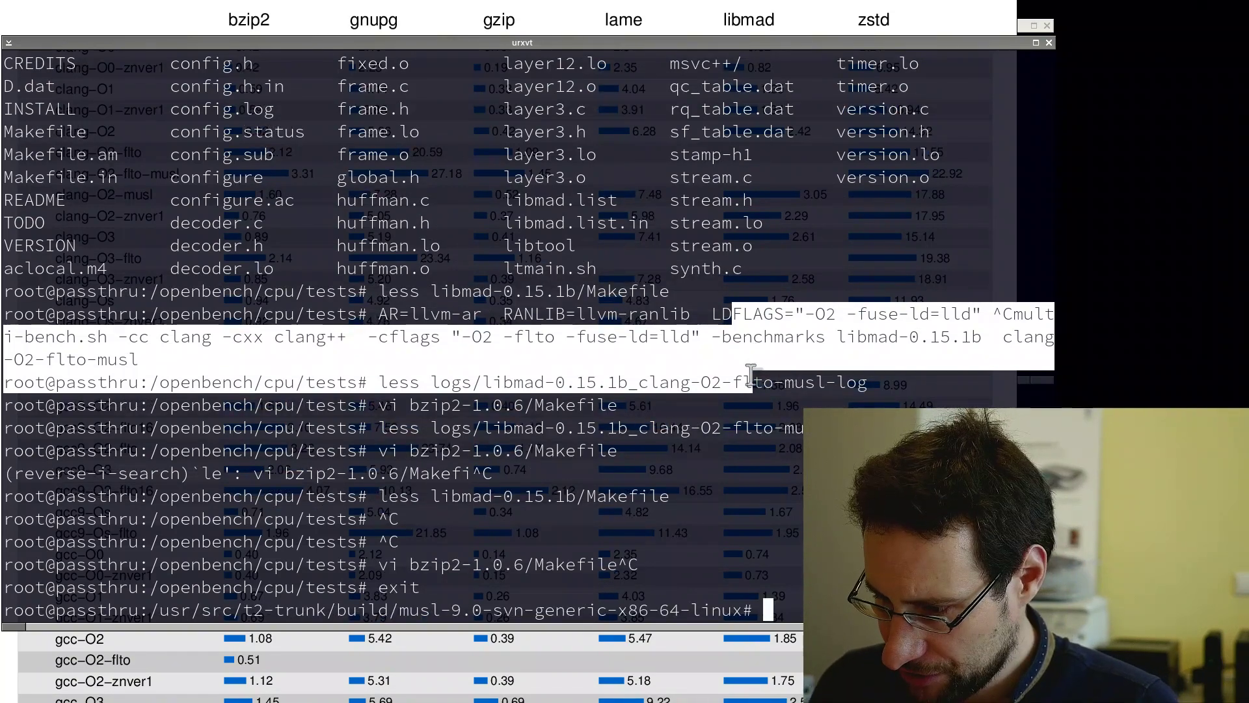
# - List the musl build's lib64 libraries with `l`, then head into var/adm/flists for the package file lists
pyautogui.write('l')
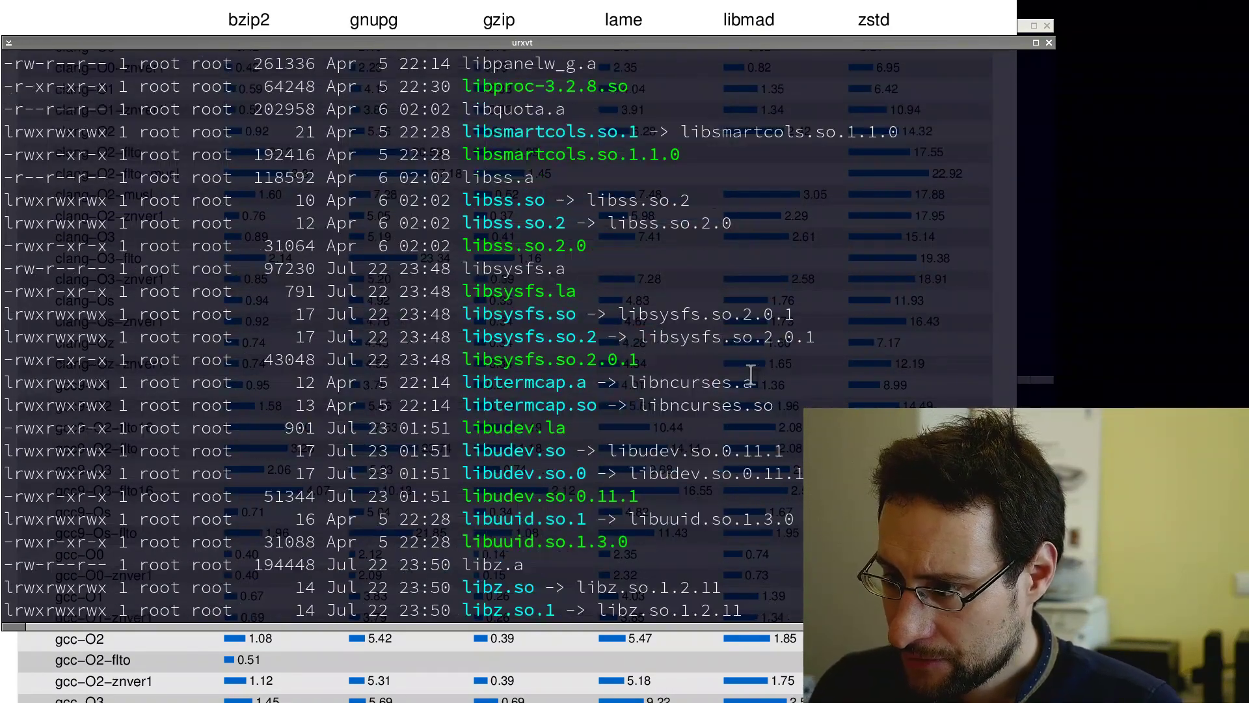
pyautogui.scroll(-3)
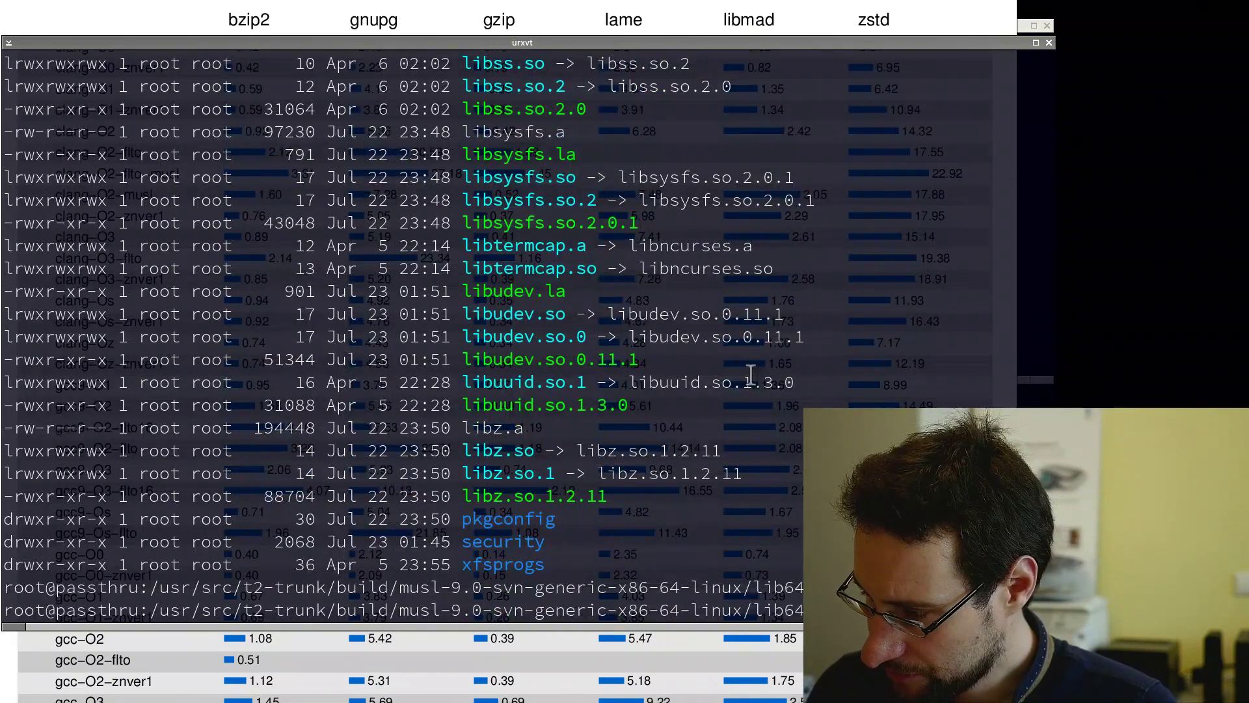
pyautogui.write('adm/flists/musl')
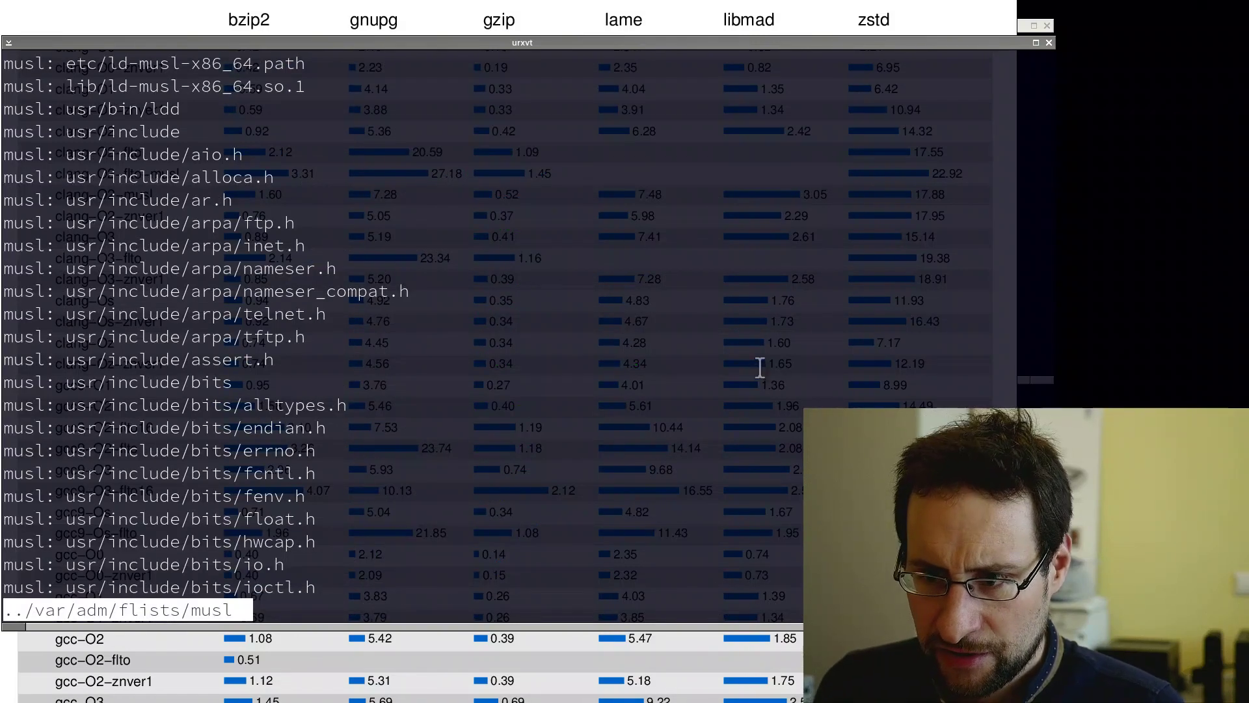
# - Page down through the musl flist toward the usr/lib64/libc.so entry at 587K
pyautogui.scroll(-3)
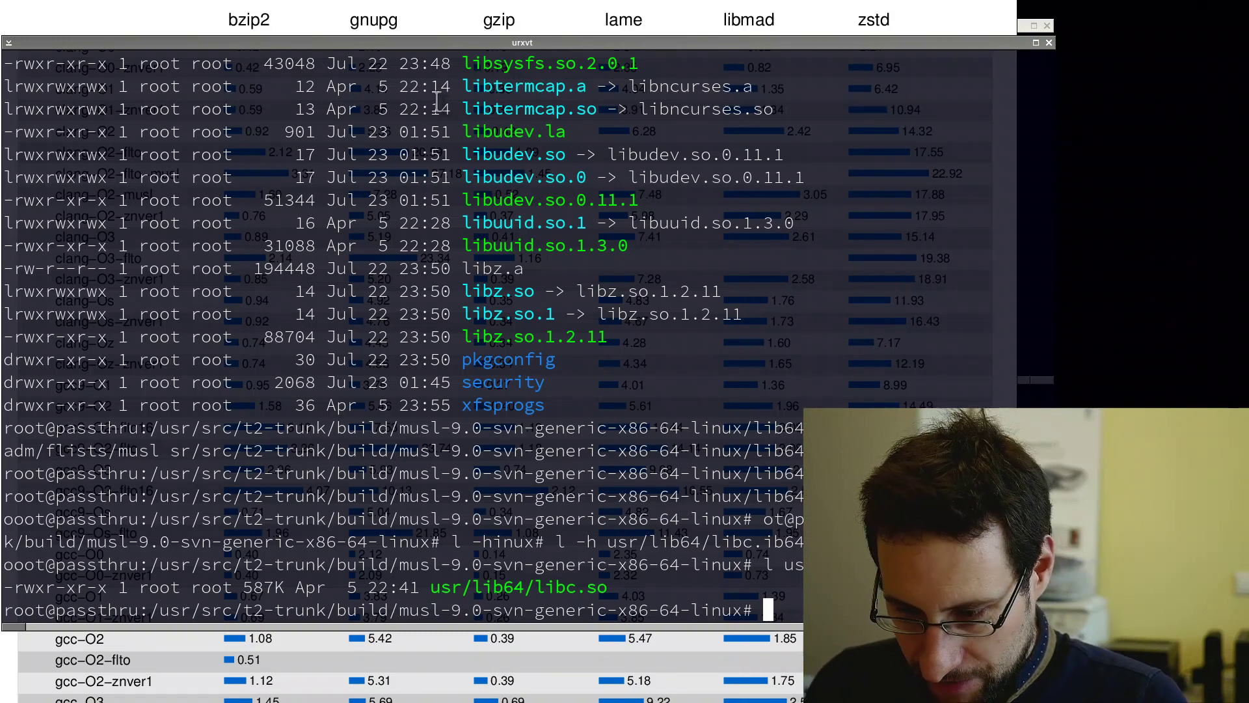
# - List /lib64/libc.so.6 and then /lib64/libc-2.28.so, showing the glibc library at 1498656 bytes
pyautogui.write('l ./')
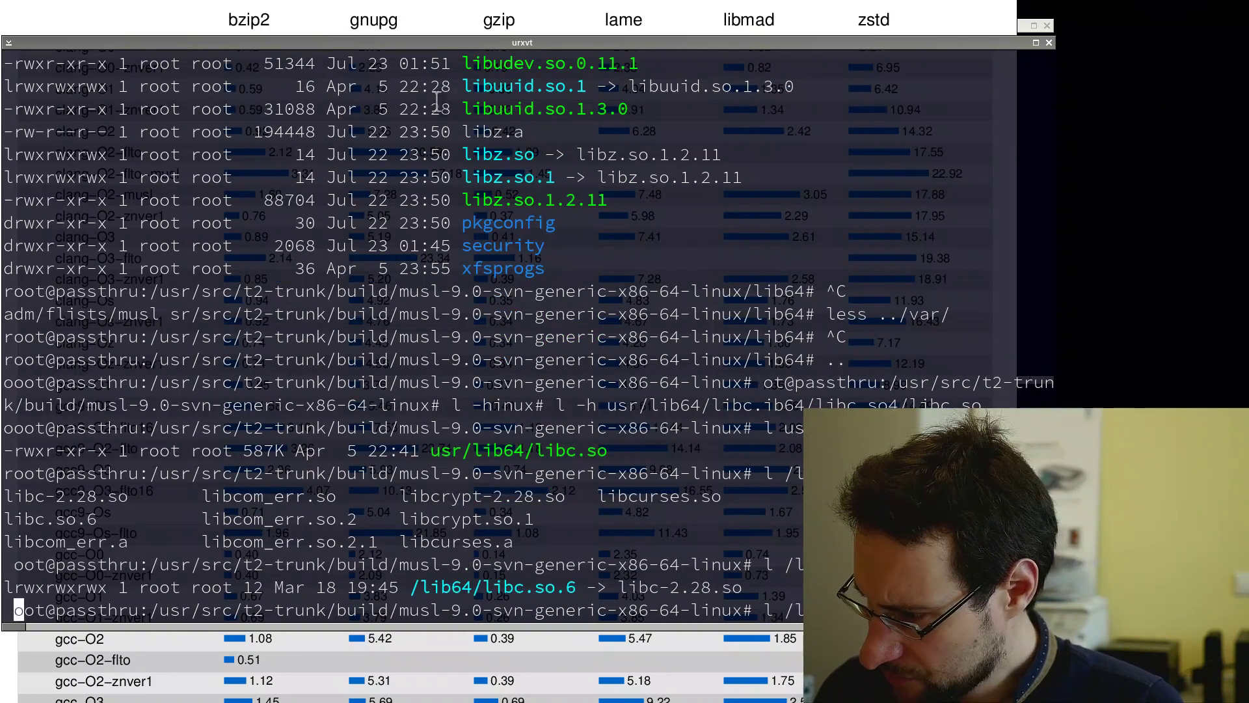
pyautogui.press('Return')
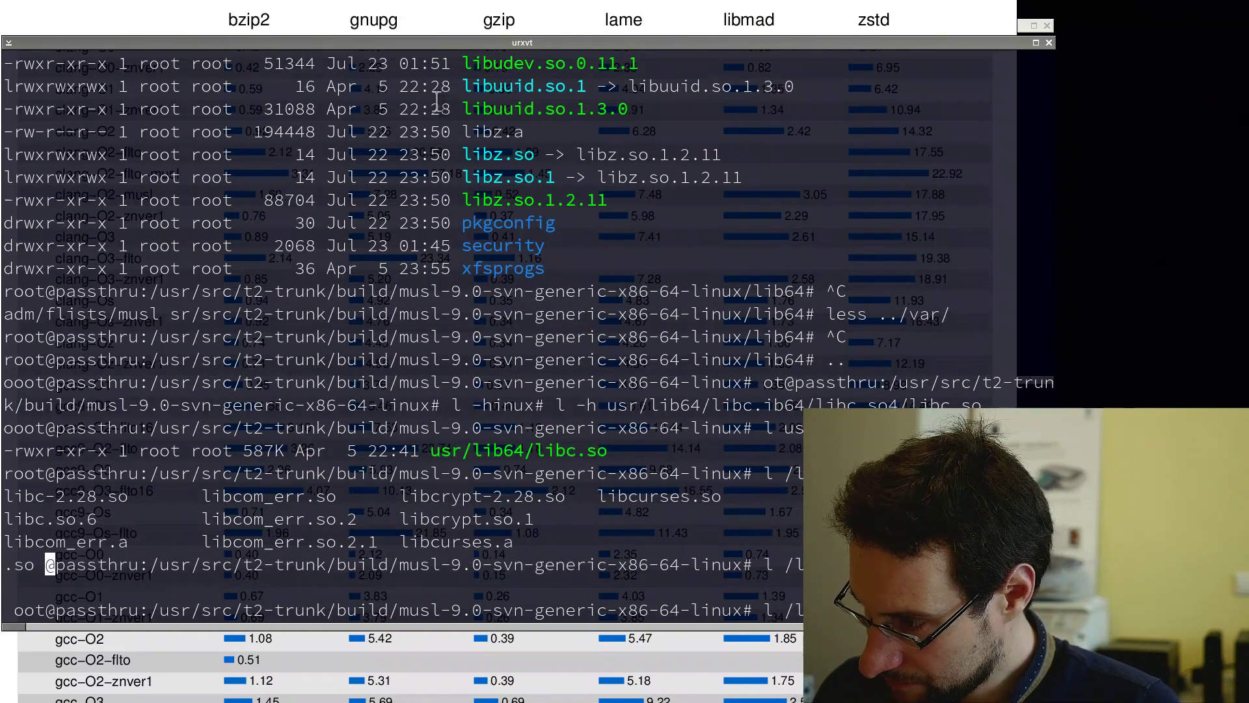
pyautogui.press('Return')
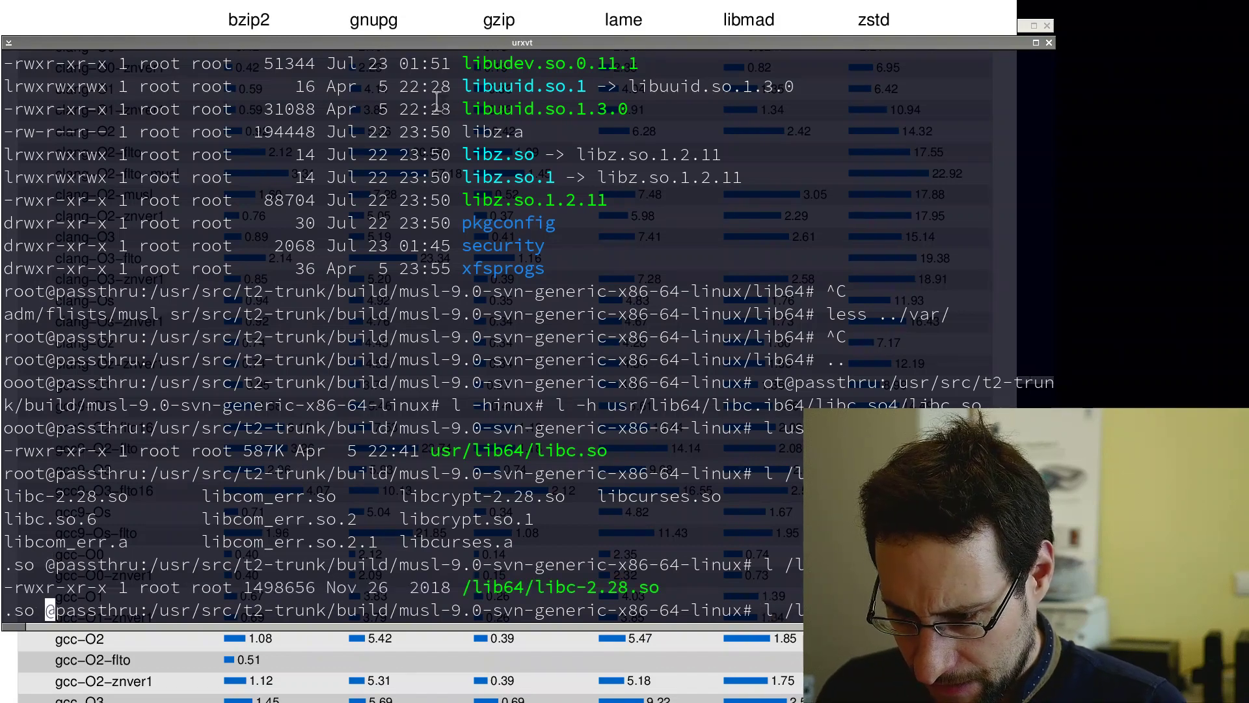